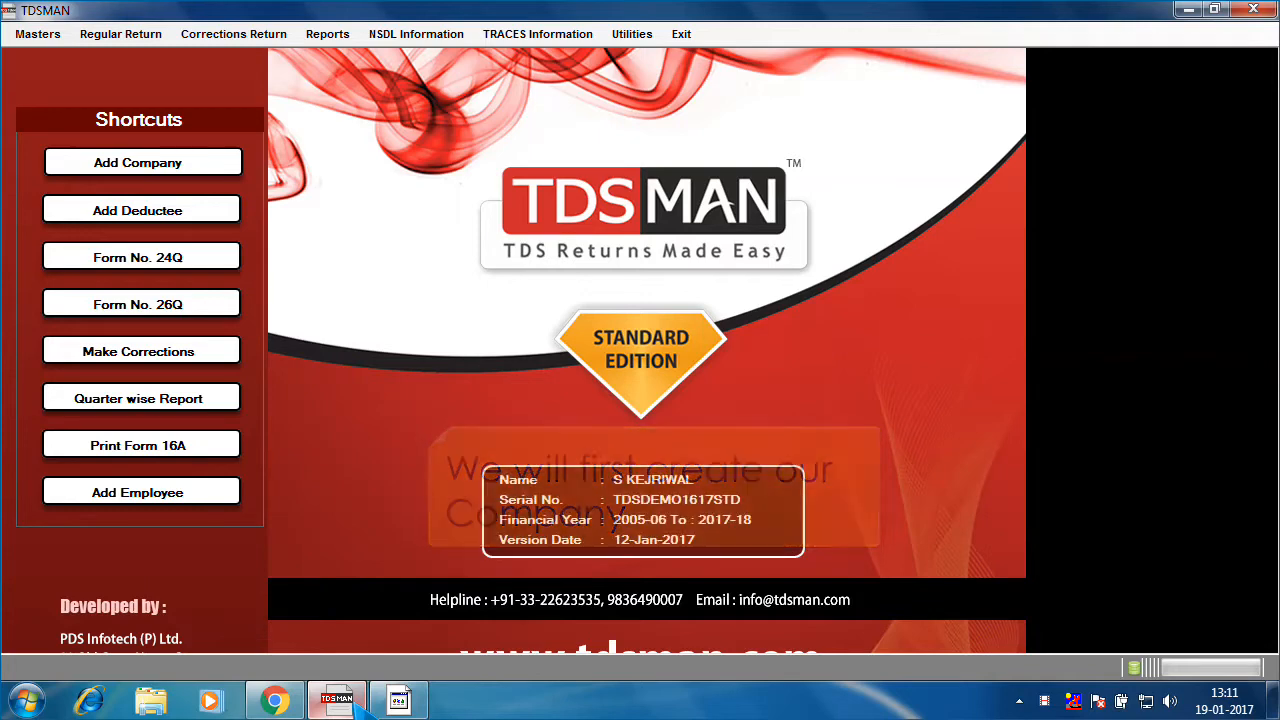
Add a new company record for PDS INFOTECH PRIVATE LIMITED in the Company master.
{"action": "left_click", "coordinate": [36, 32]}
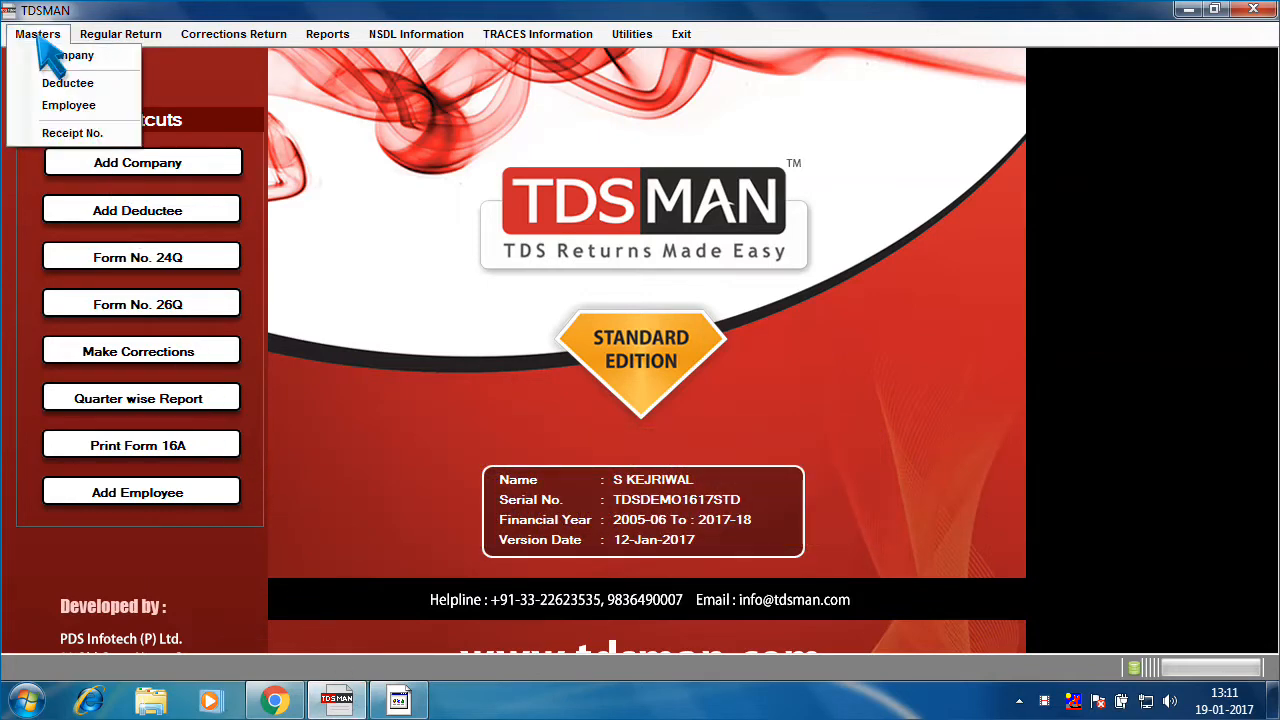
{"action": "left_click", "coordinate": [76, 56]}
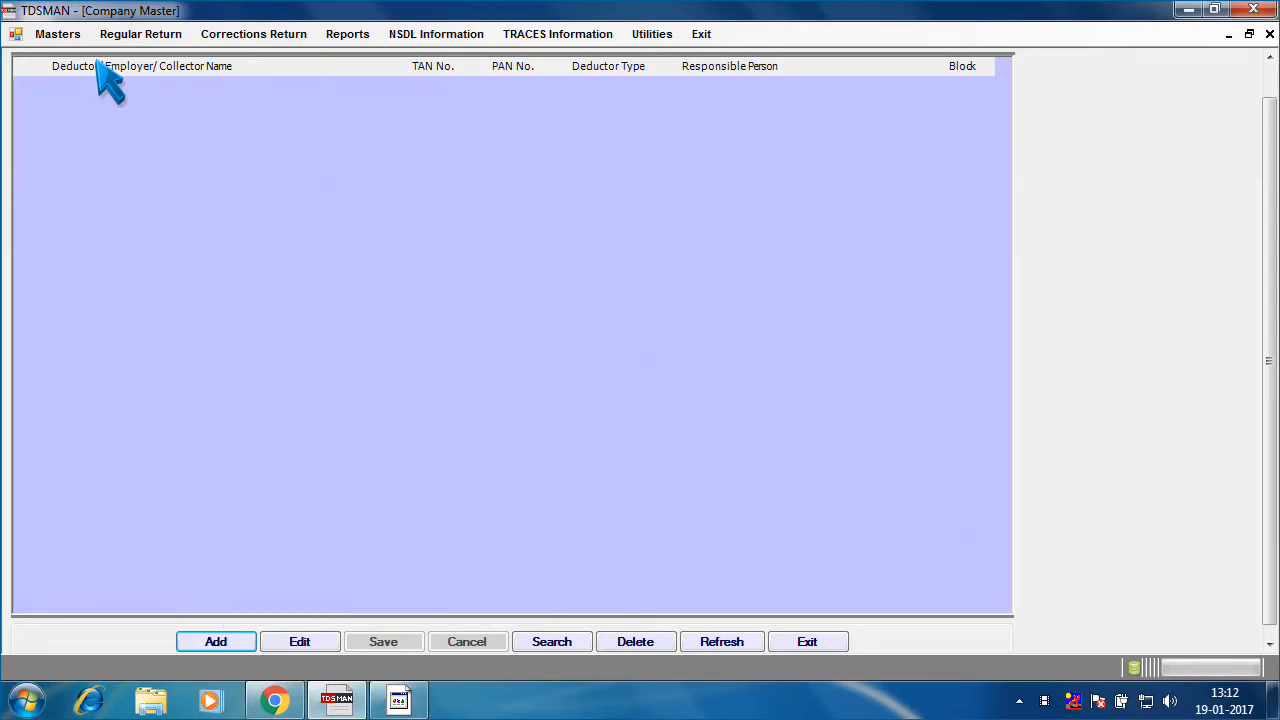
{"action": "left_click", "coordinate": [216, 640]}
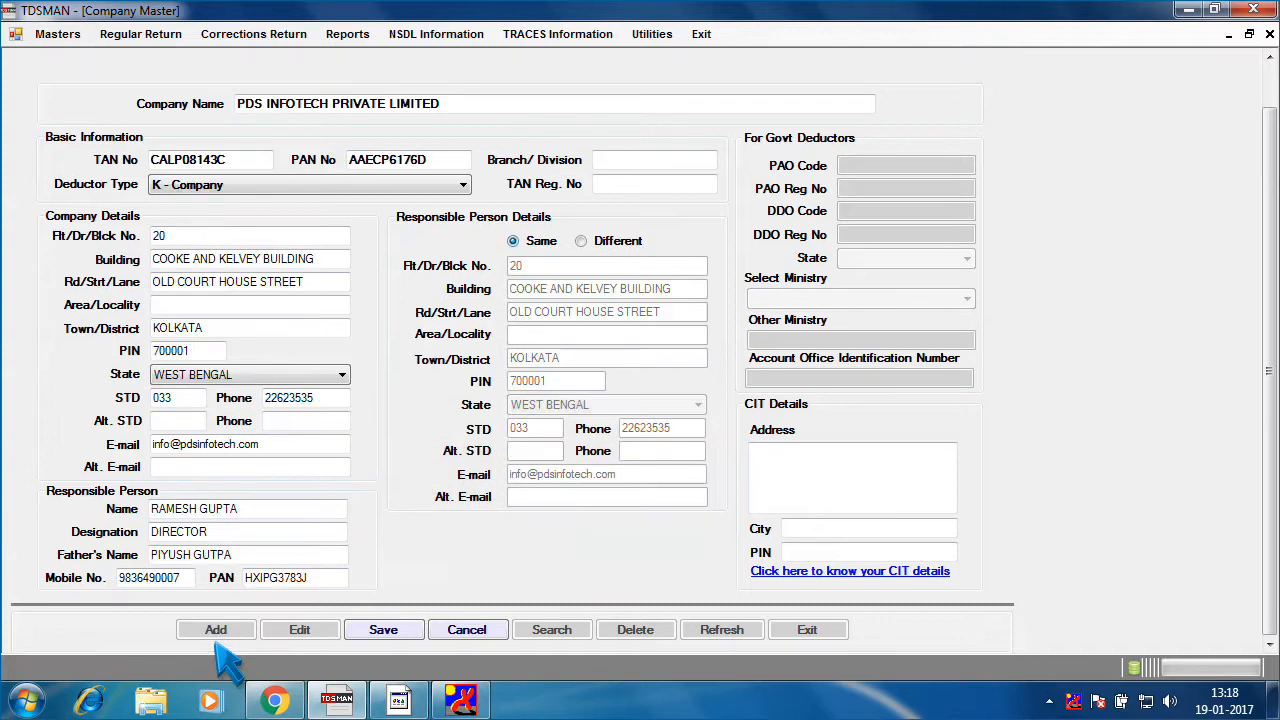
{"action": "mouse_move", "coordinate": [384, 628]}
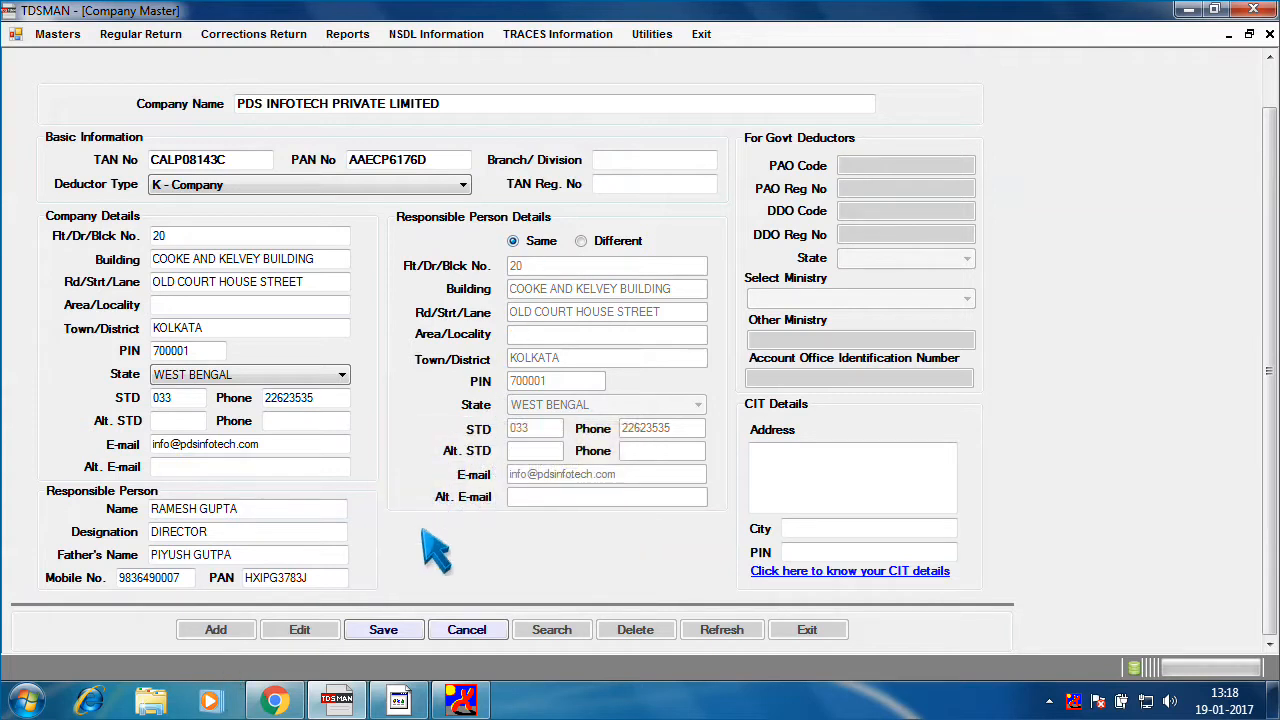
Save the PDS INFOTECH company record, confirm it, and exit the master to home.
{"action": "left_click", "coordinate": [384, 628]}
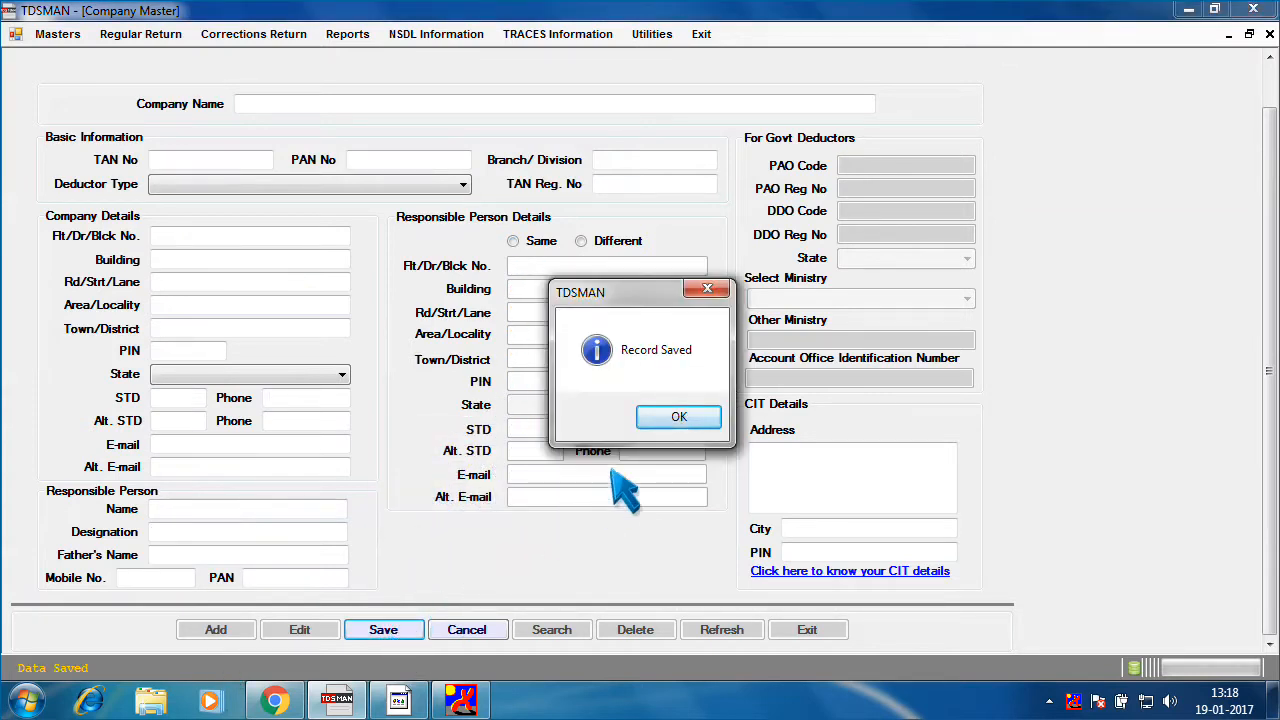
{"action": "left_click", "coordinate": [678, 416]}
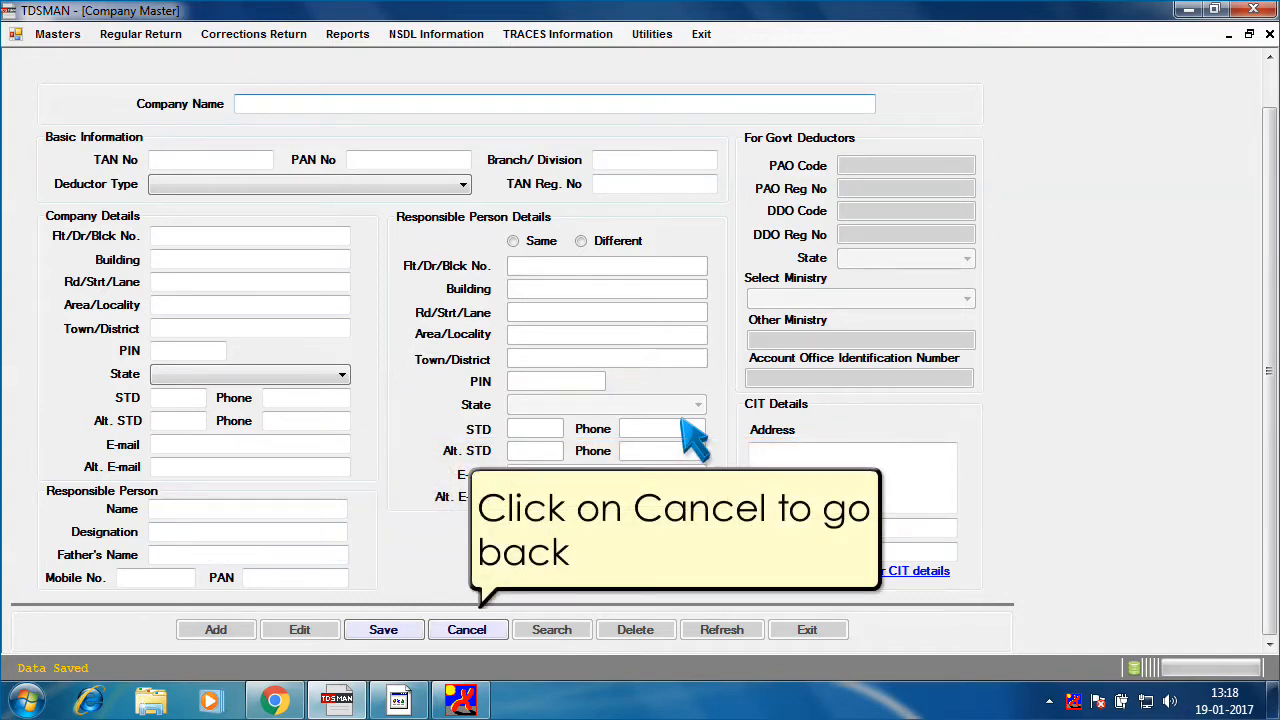
{"action": "mouse_move", "coordinate": [600, 530]}
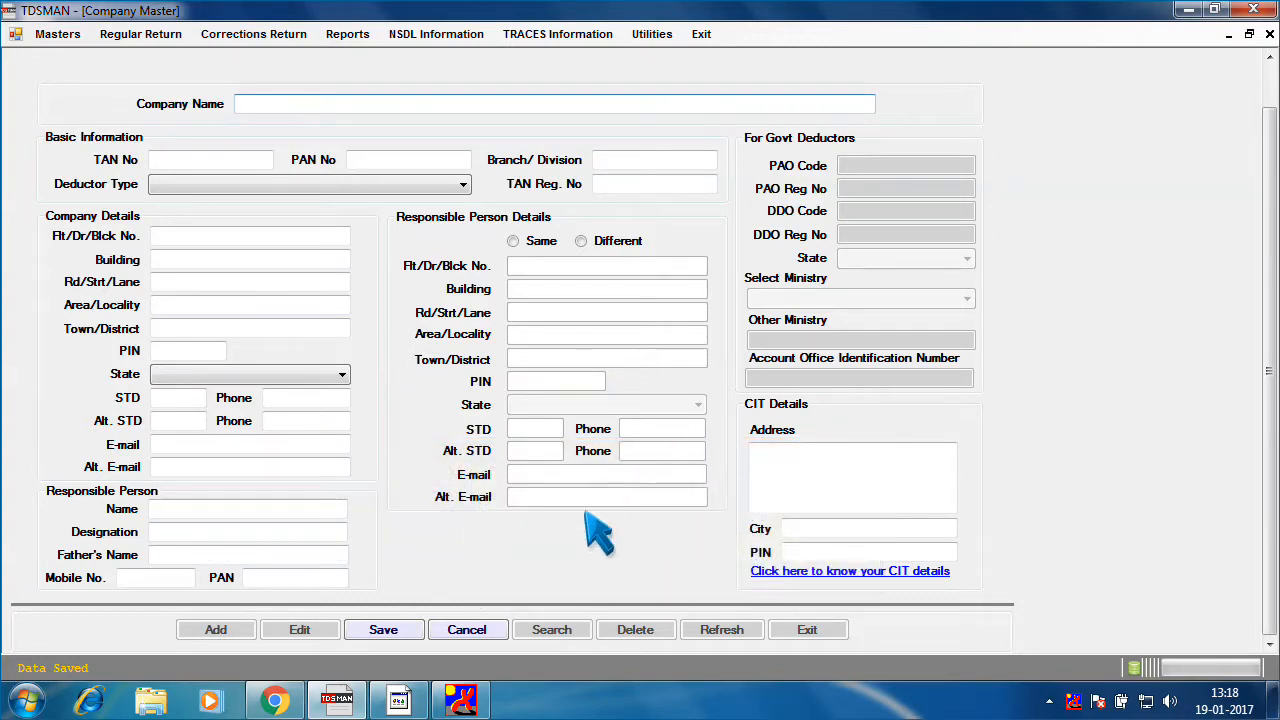
{"action": "left_click", "coordinate": [468, 628]}
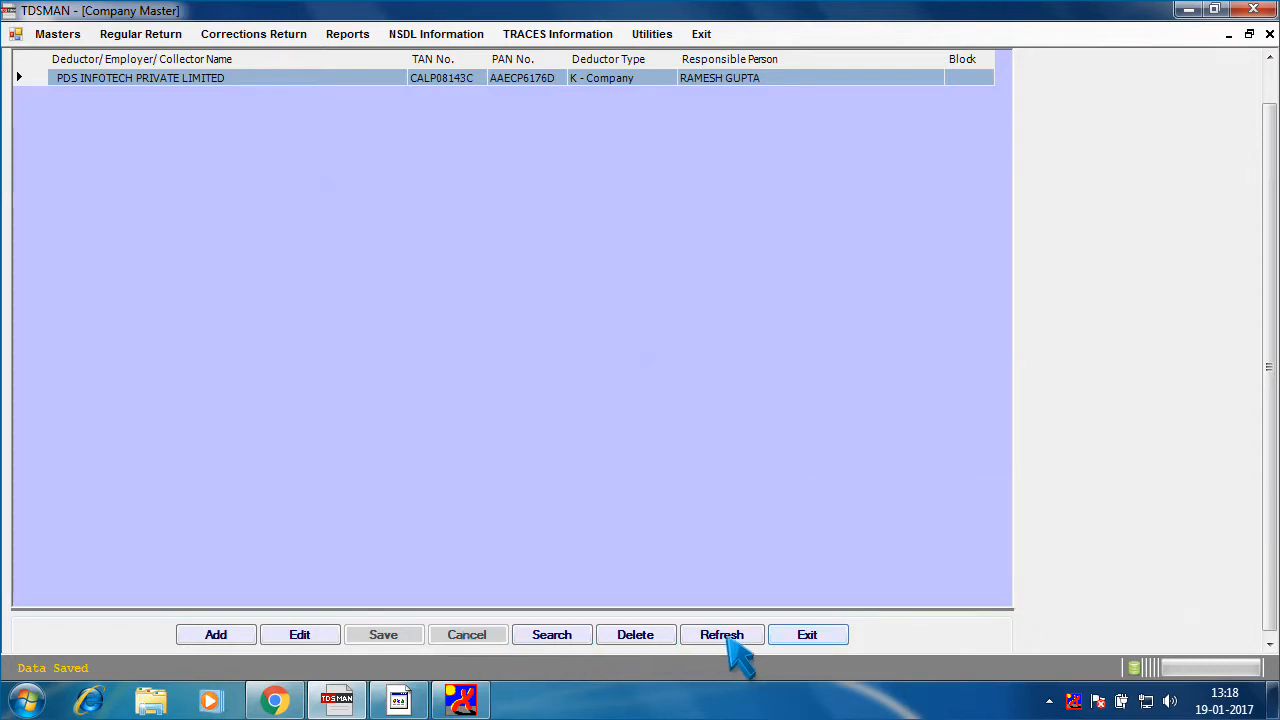
{"action": "left_click", "coordinate": [808, 634]}
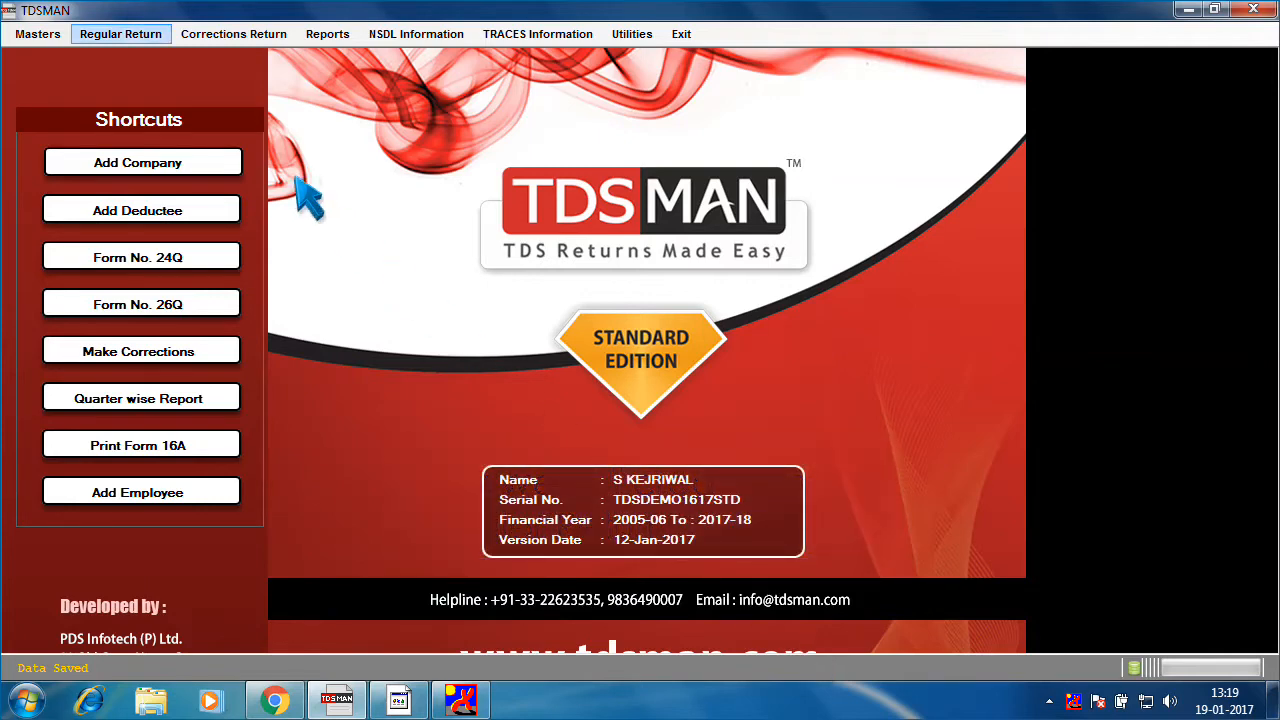
Start a regular Form 26Q return for 2016-17, Q3, company PDS INFOTECH PRIVATE LIMITED.
{"action": "left_click", "coordinate": [120, 32]}
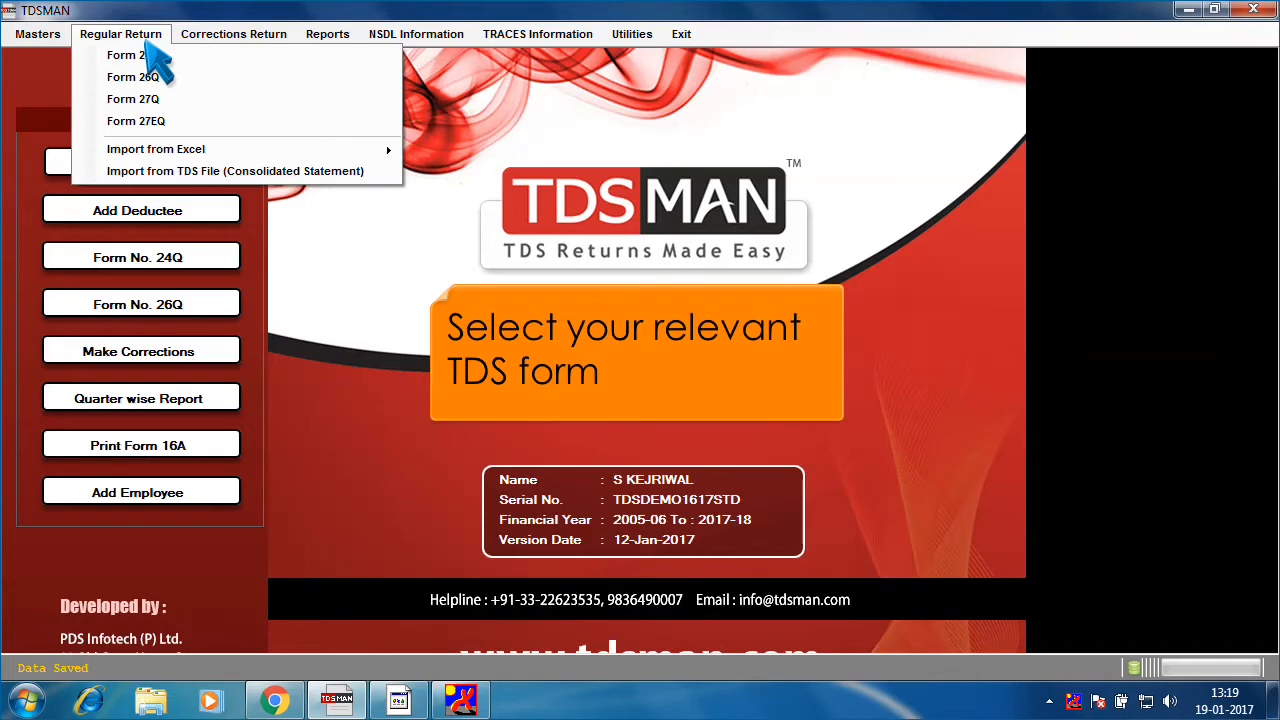
{"action": "left_click", "coordinate": [132, 76]}
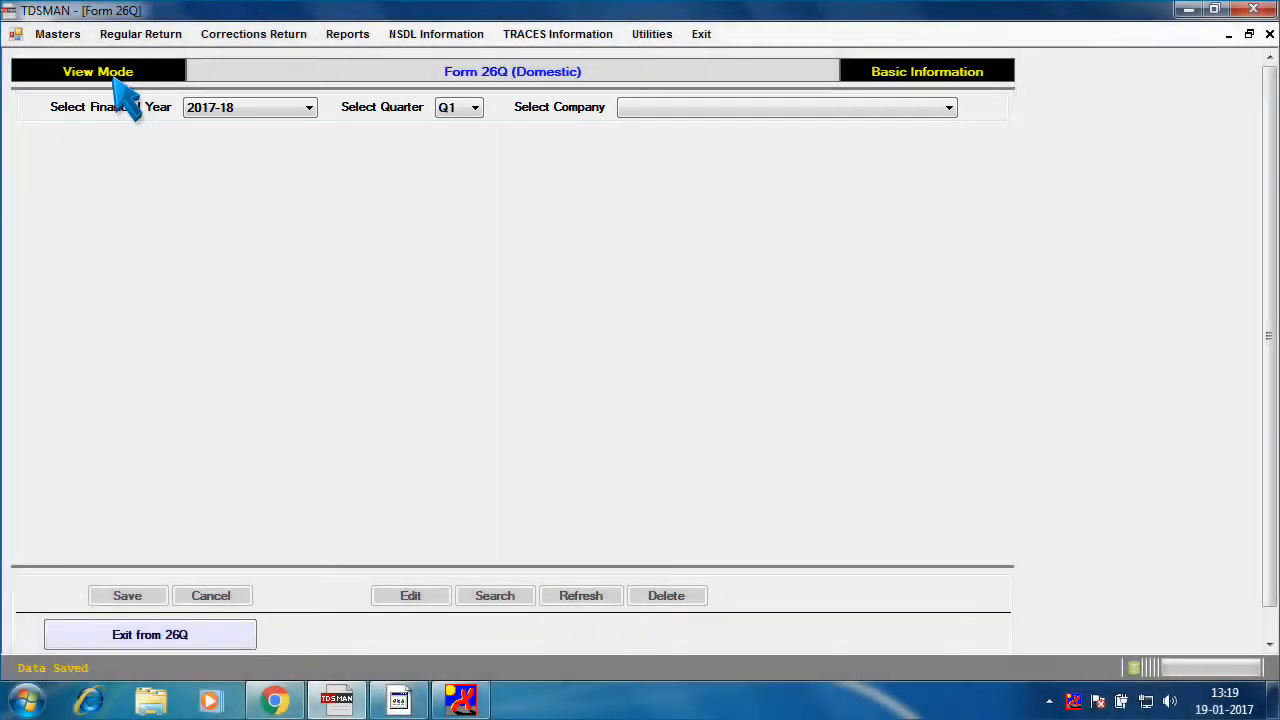
{"action": "left_click", "coordinate": [308, 108]}
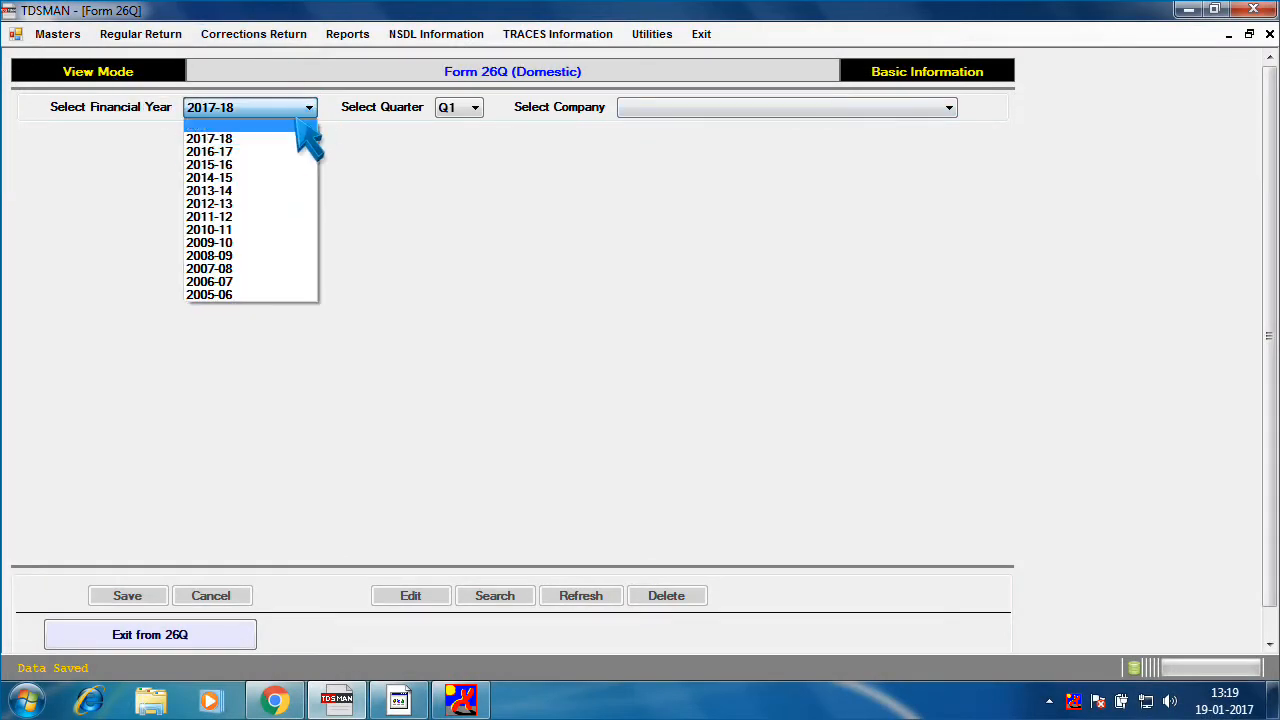
{"action": "left_click", "coordinate": [208, 152]}
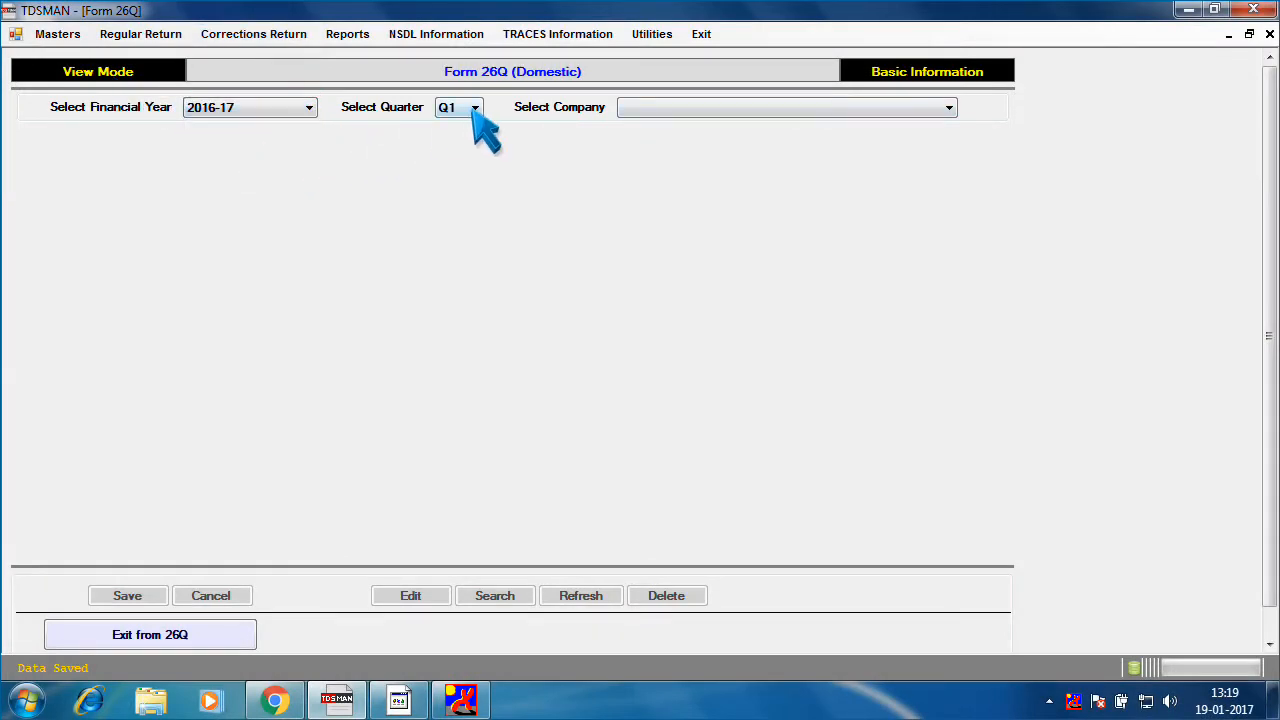
{"action": "left_click", "coordinate": [458, 108]}
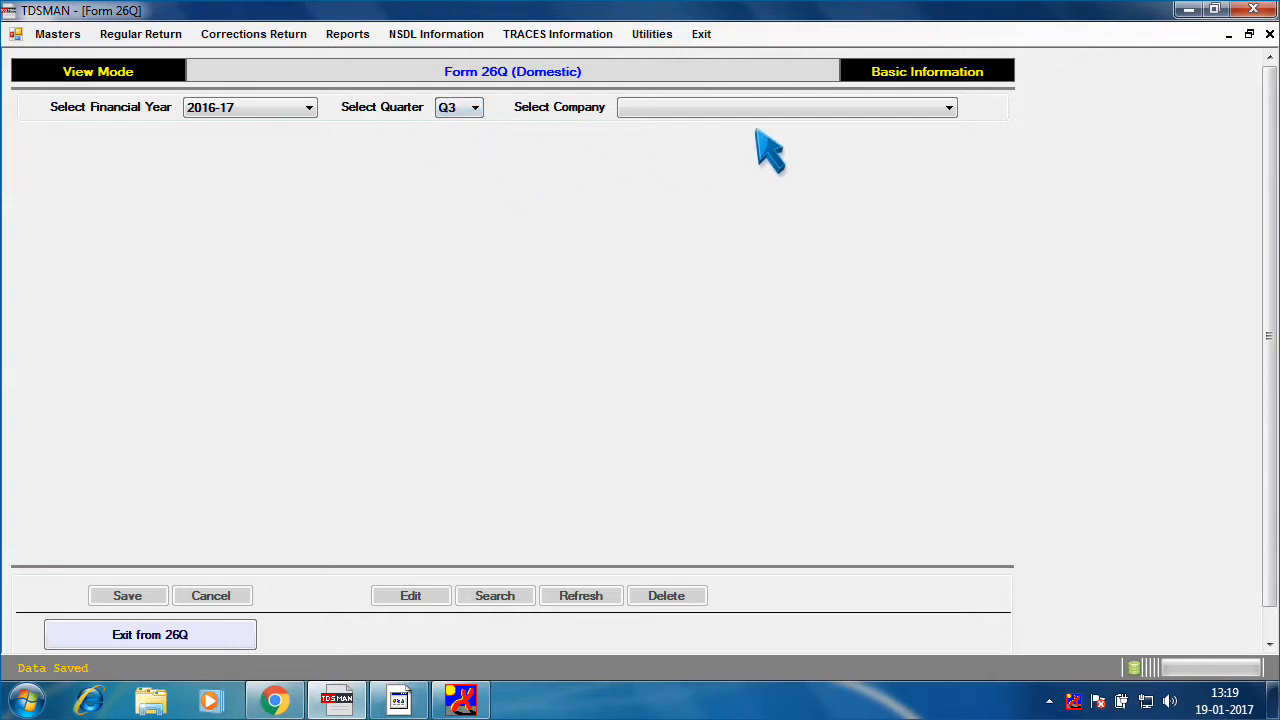
{"action": "left_click", "coordinate": [946, 108]}
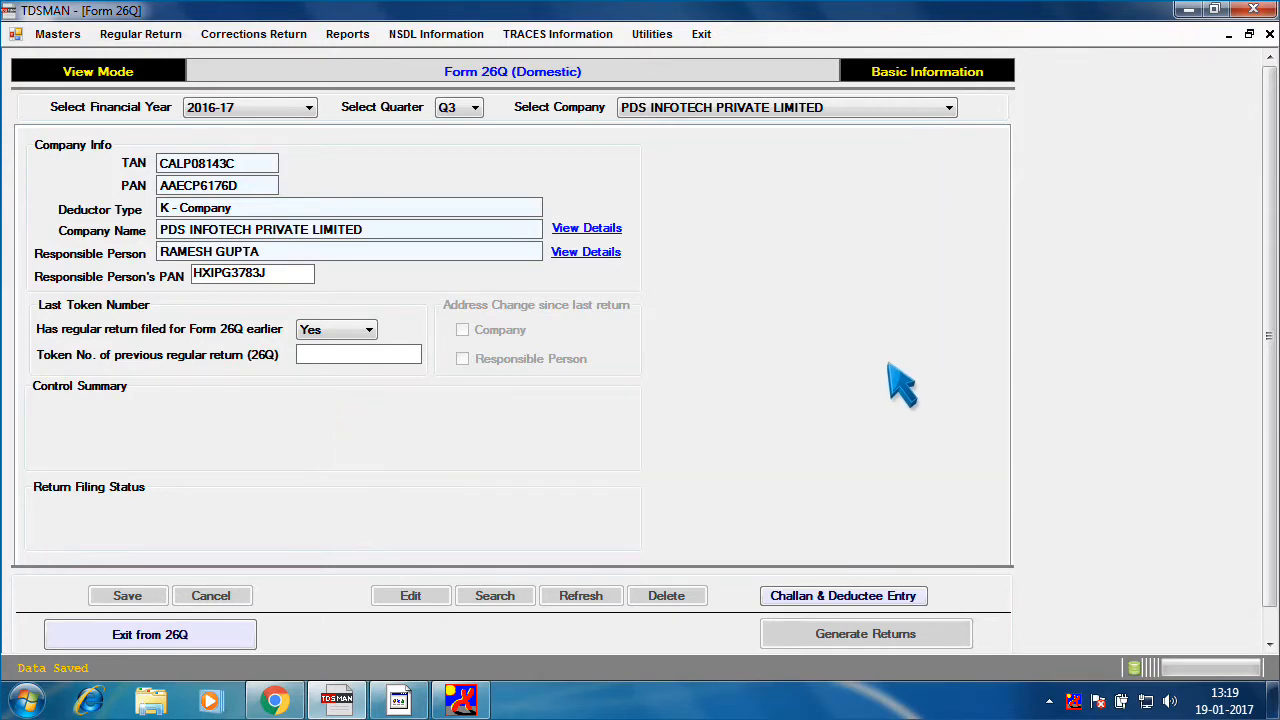
Enter and save the three challan records with date, BSR code, challan number and TDS amount.
{"action": "left_click", "coordinate": [844, 596]}
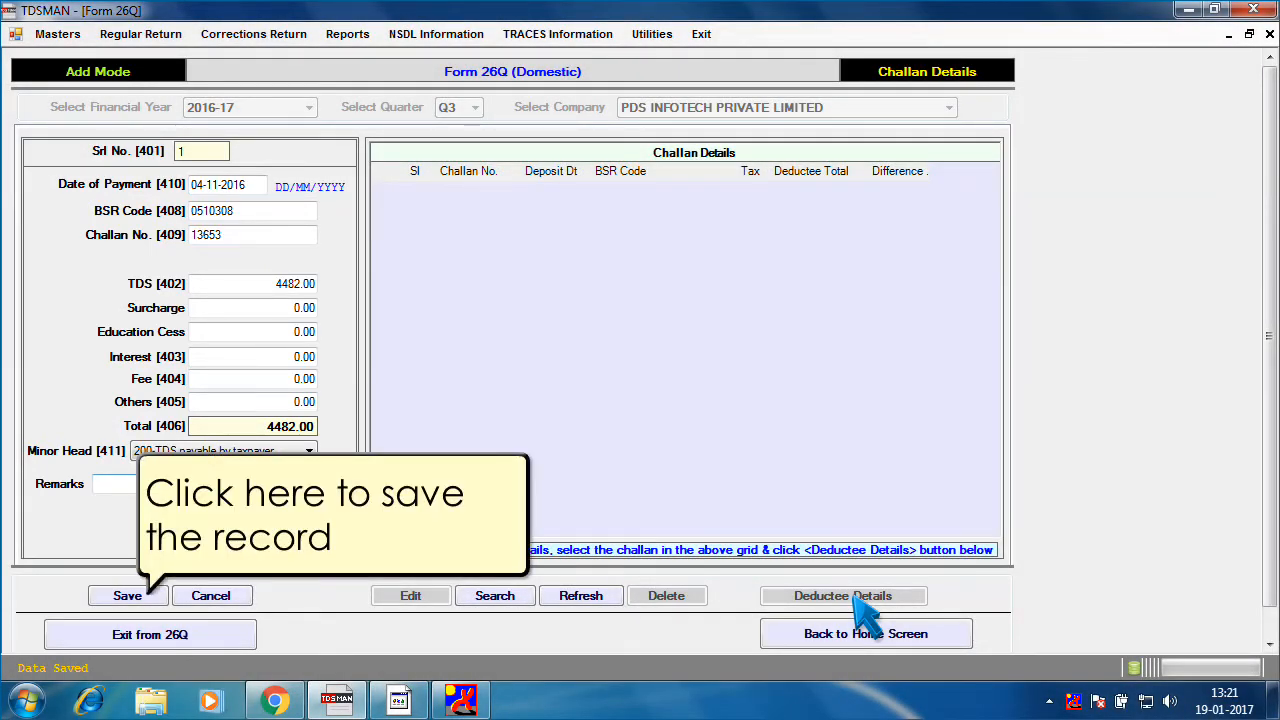
{"action": "left_click", "coordinate": [128, 596]}
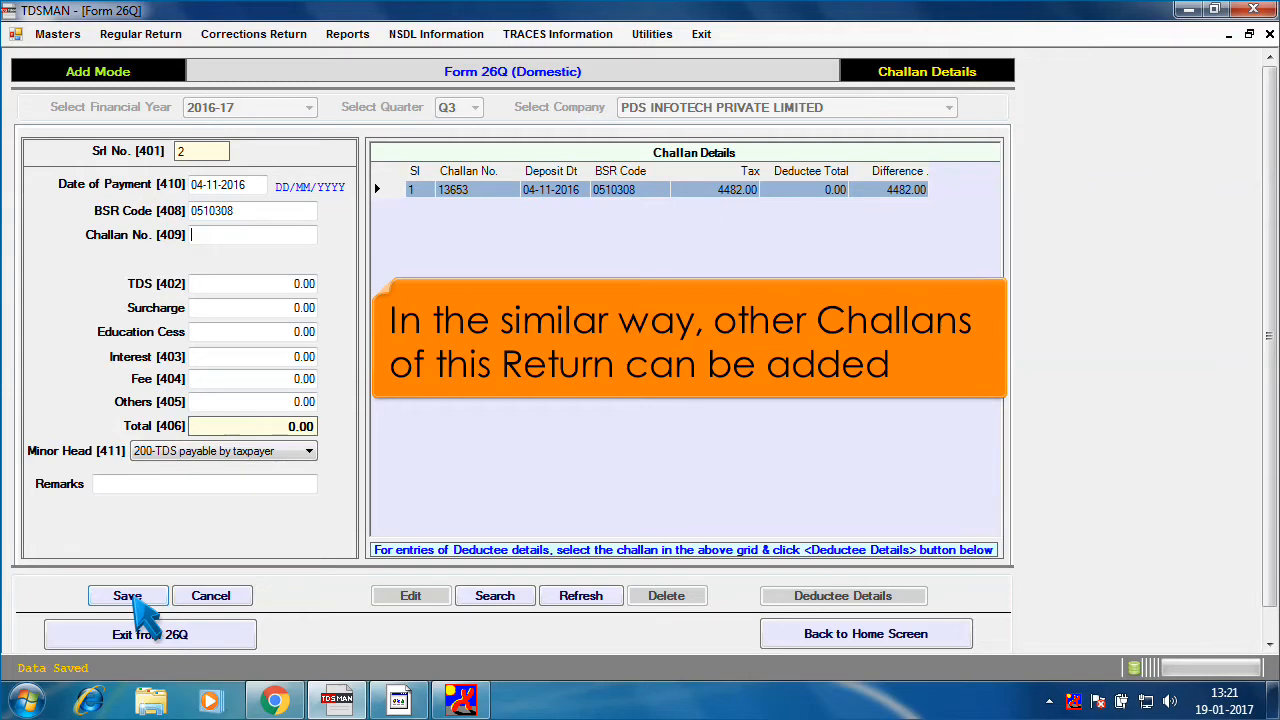
{"action": "left_click", "coordinate": [128, 596]}
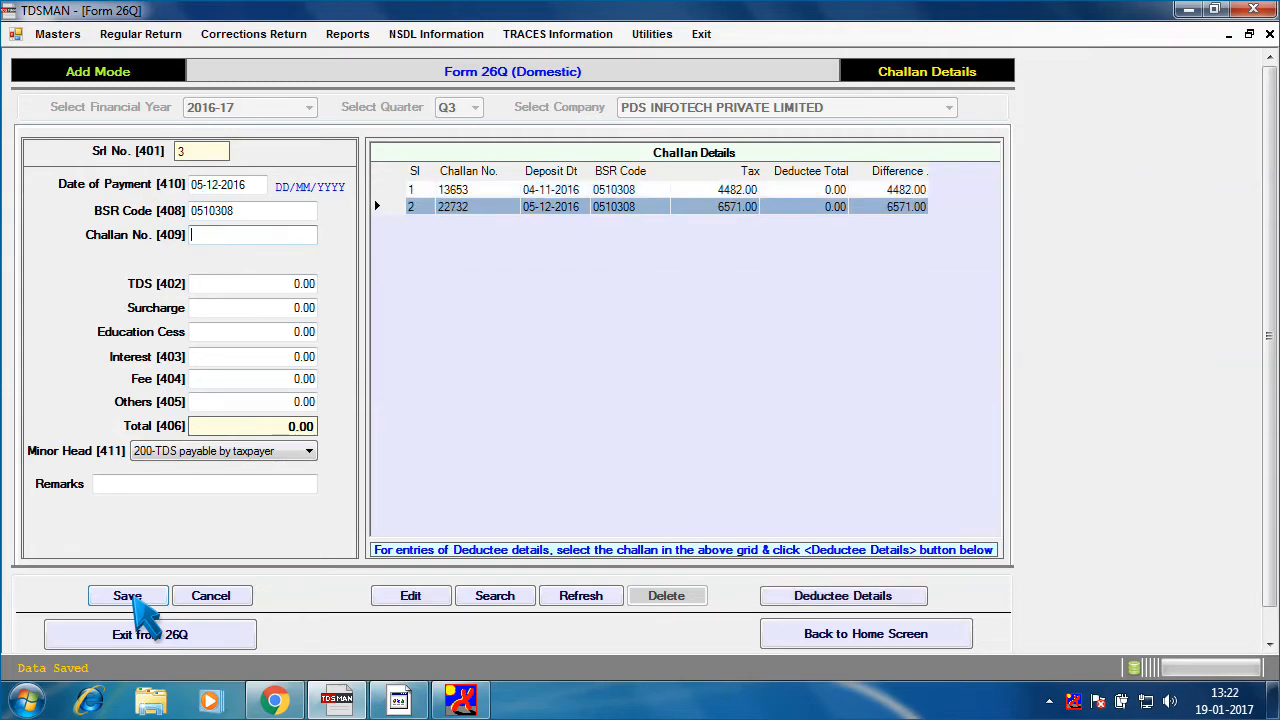
{"action": "left_click", "coordinate": [128, 596]}
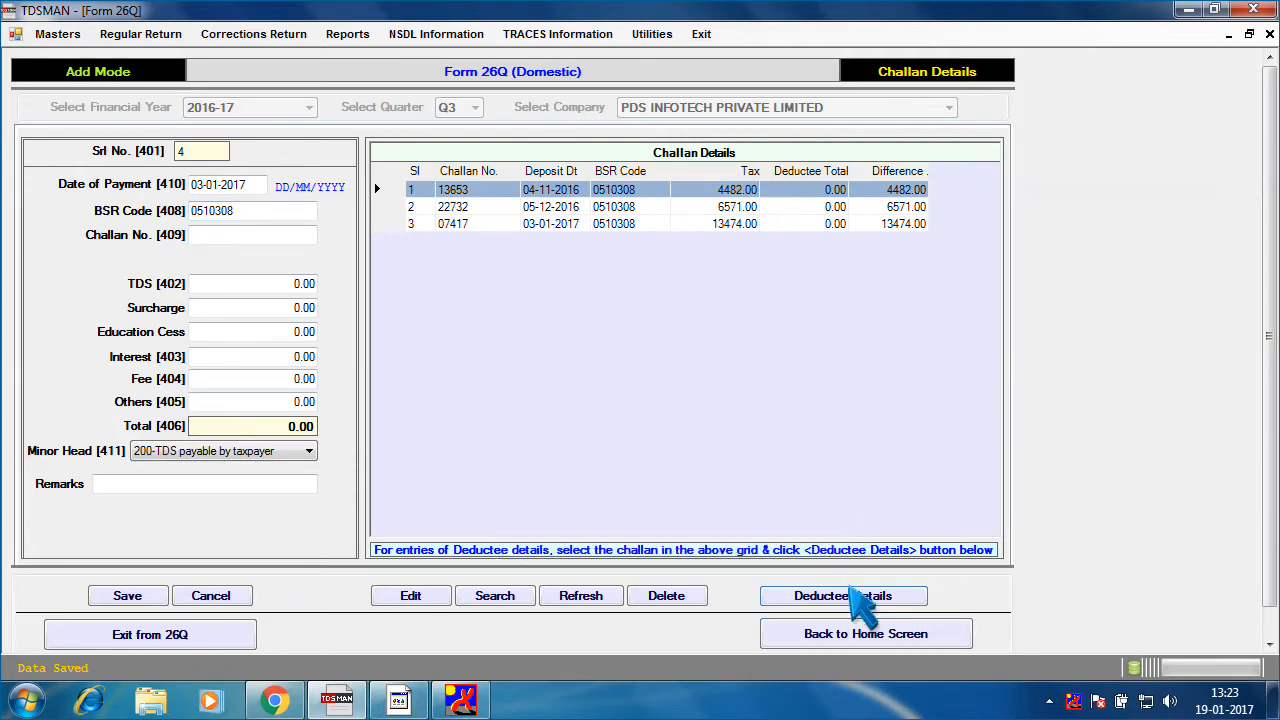
Save four deductees for challan 13653, BHARTI AIRTEL through DASHMESH NATIONAL ROADWAYS, allotting 4482.00.
{"action": "left_click", "coordinate": [844, 596]}
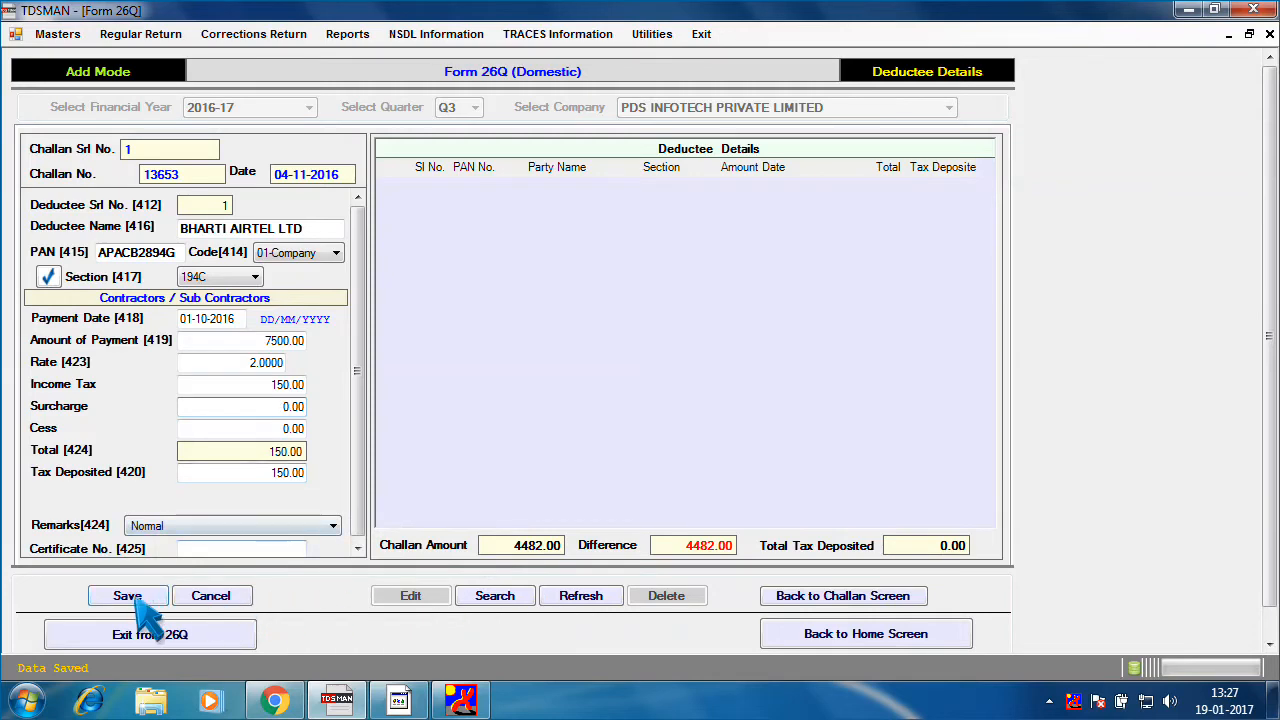
{"action": "left_click", "coordinate": [128, 596]}
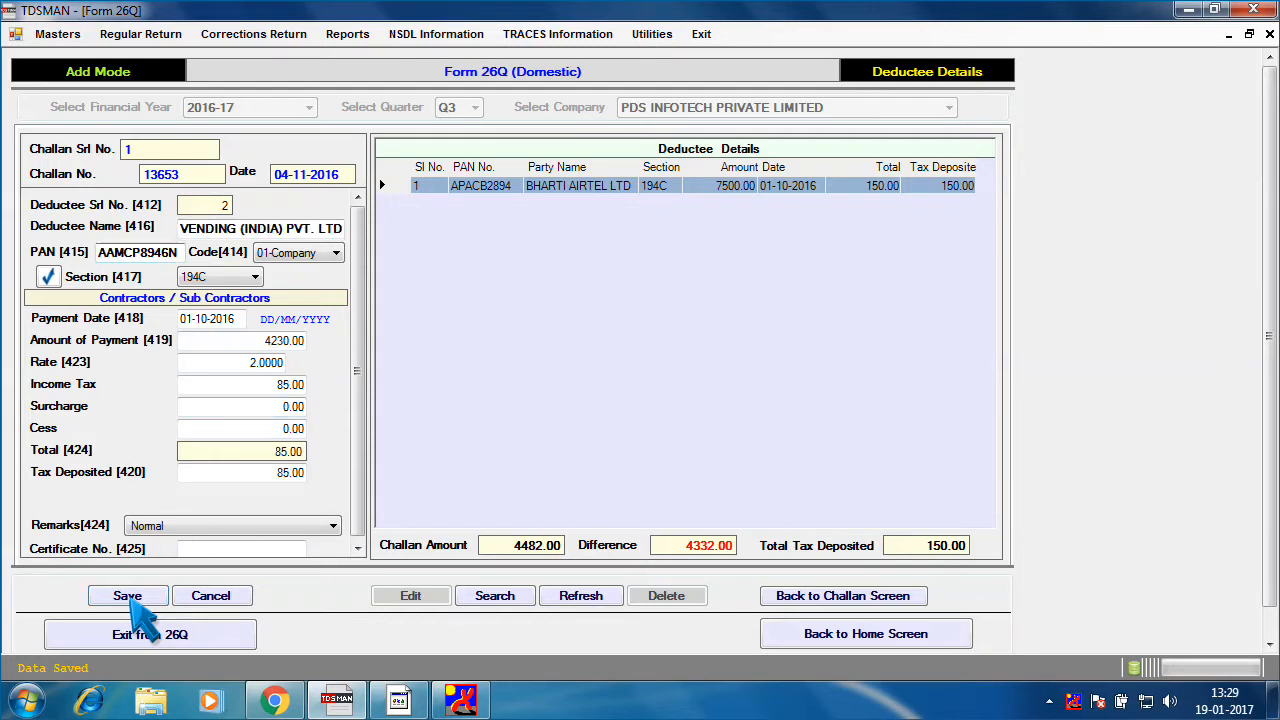
{"action": "left_click", "coordinate": [128, 596]}
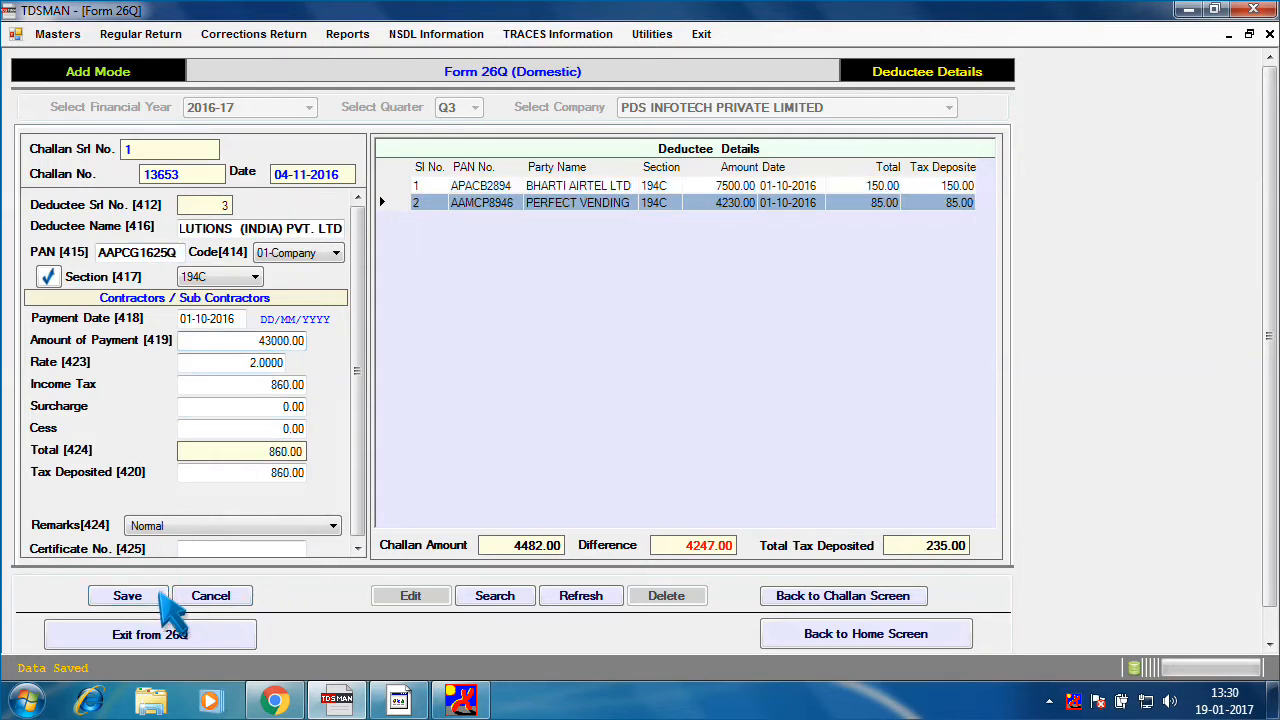
{"action": "left_click", "coordinate": [128, 596]}
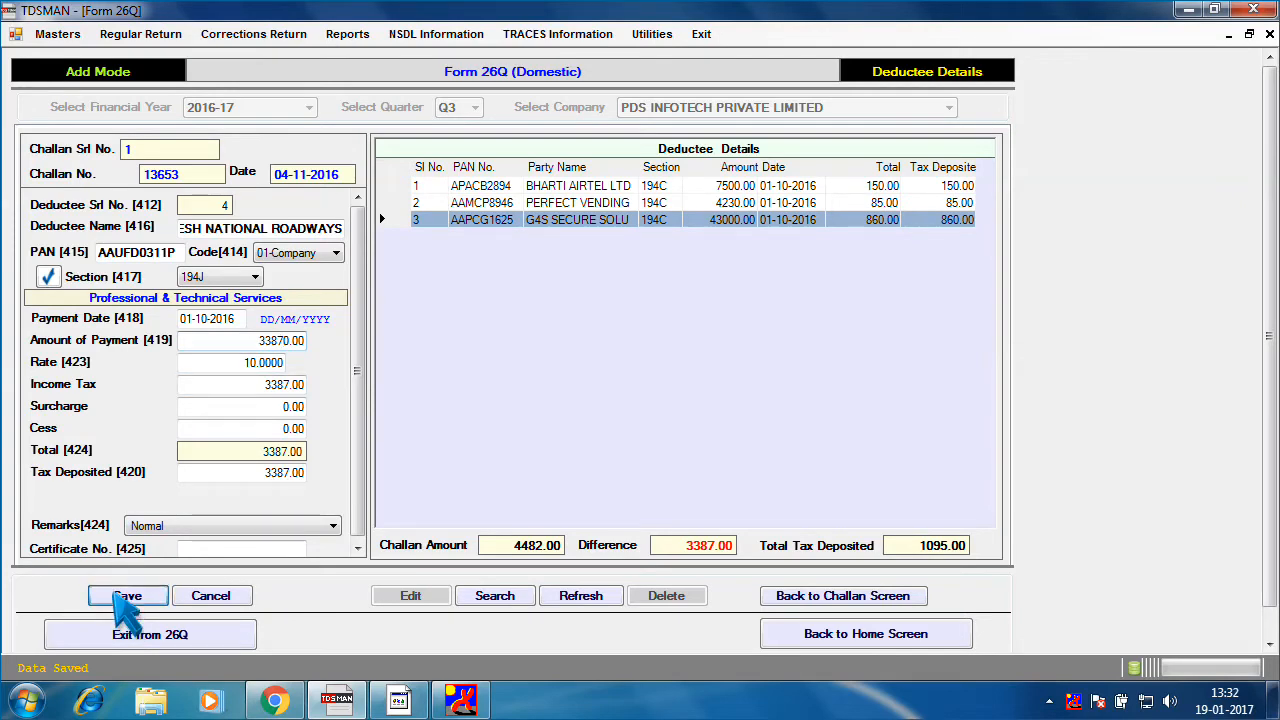
{"action": "left_click", "coordinate": [128, 596]}
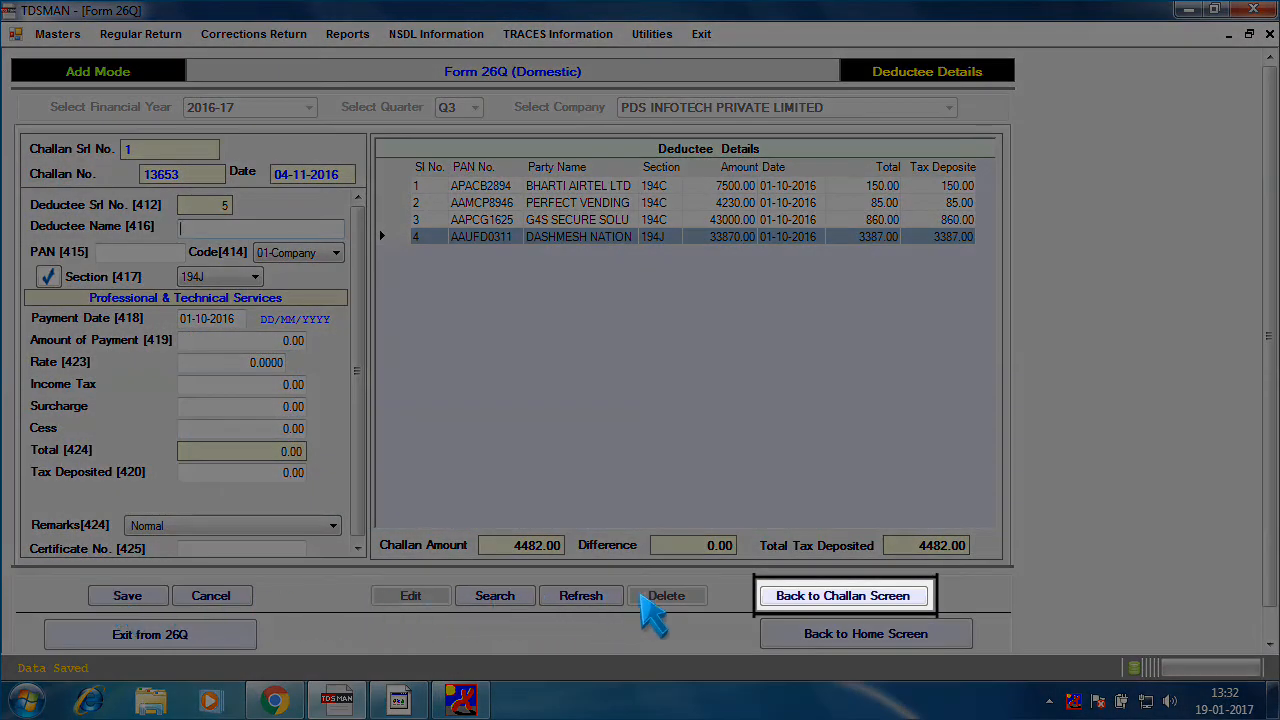
Save the three deductee entries for challan 22732, matching its 6571.00 with zero difference.
{"action": "left_click", "coordinate": [844, 596]}
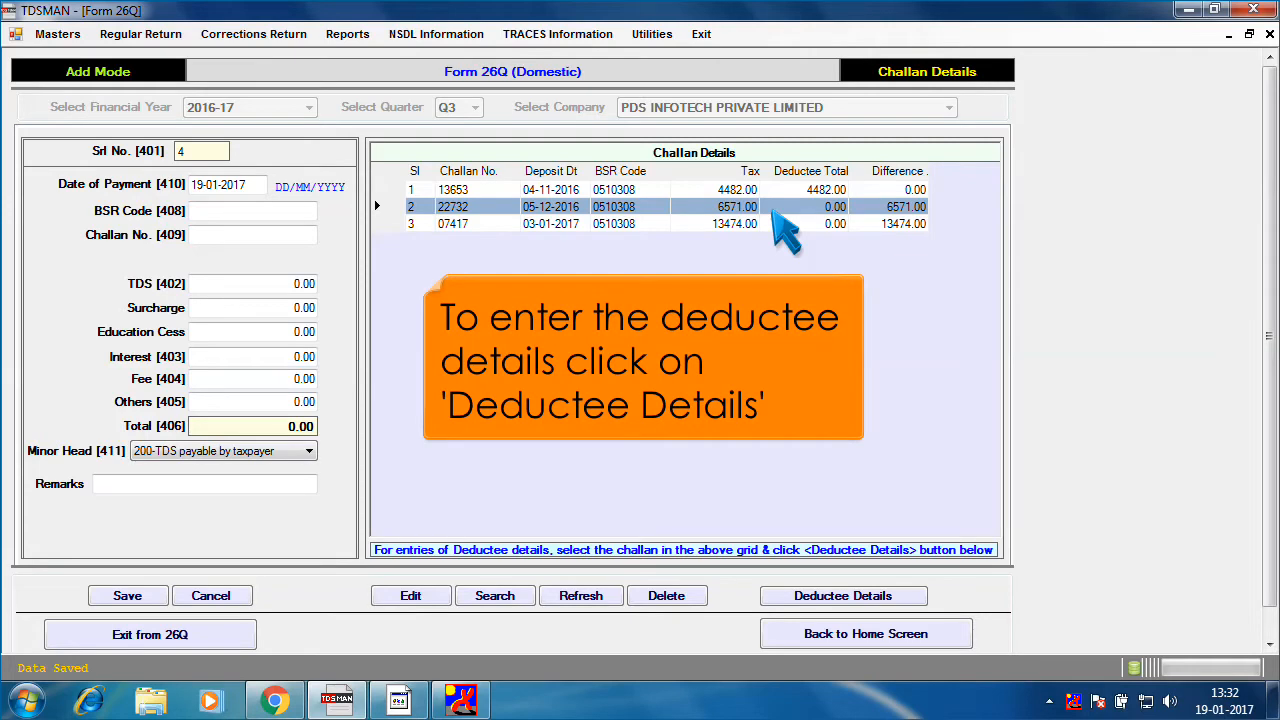
{"action": "left_click", "coordinate": [844, 596]}
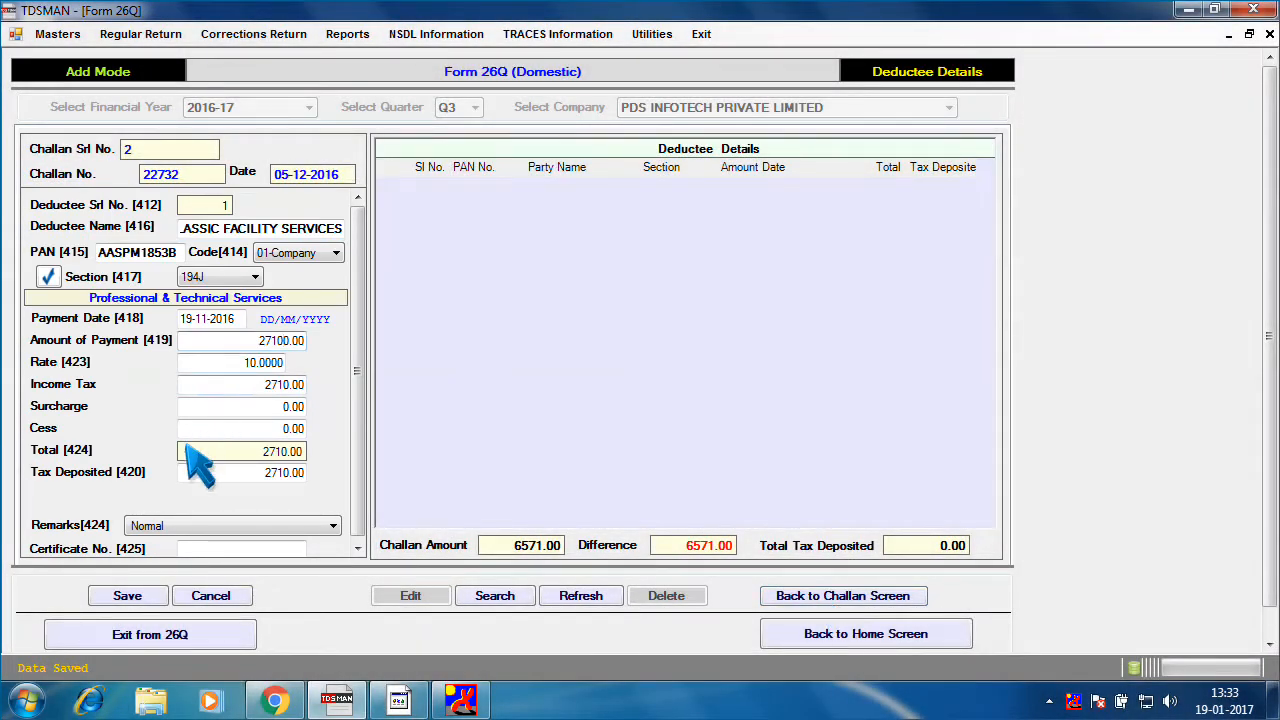
{"action": "left_click", "coordinate": [128, 596]}
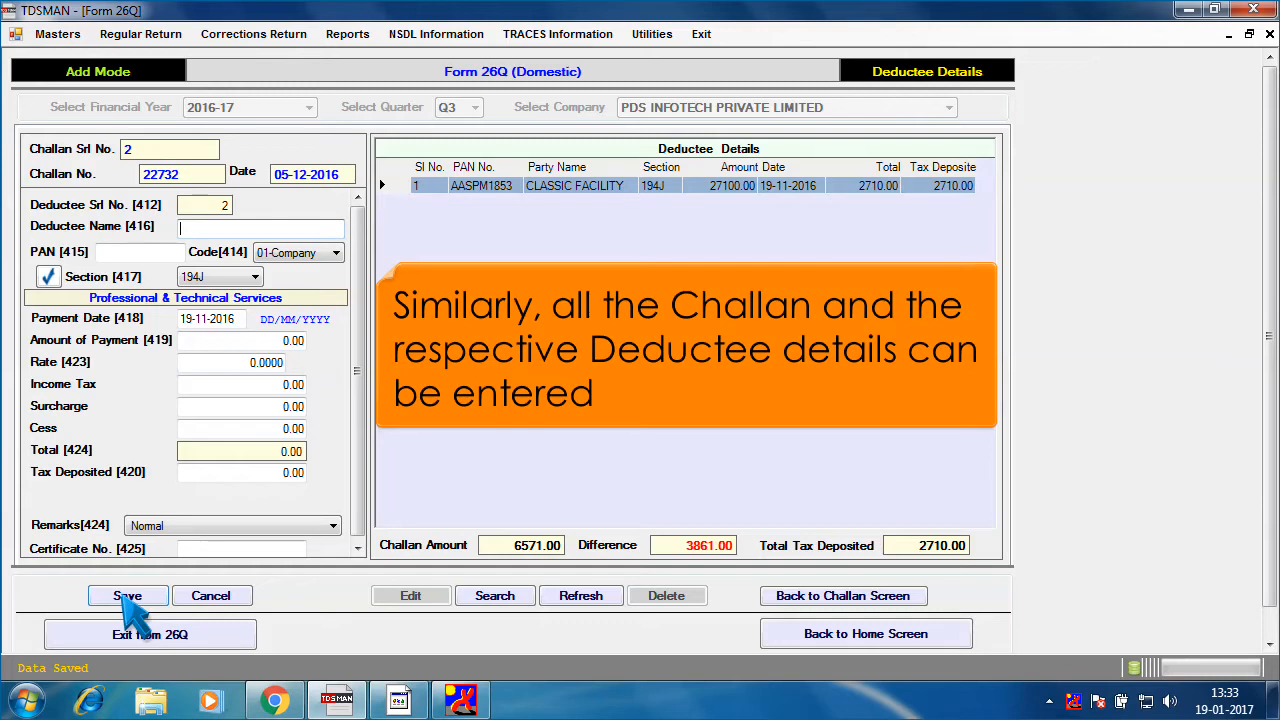
{"action": "left_click", "coordinate": [128, 596]}
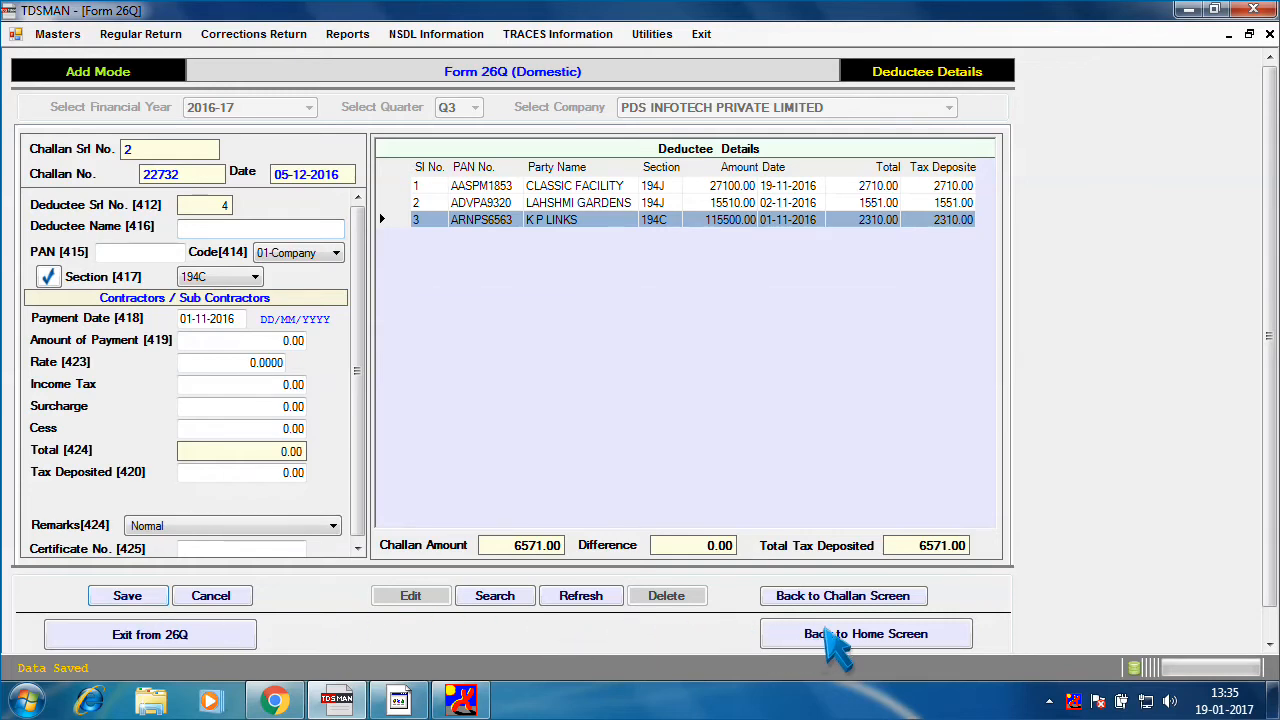
{"action": "left_click", "coordinate": [864, 632]}
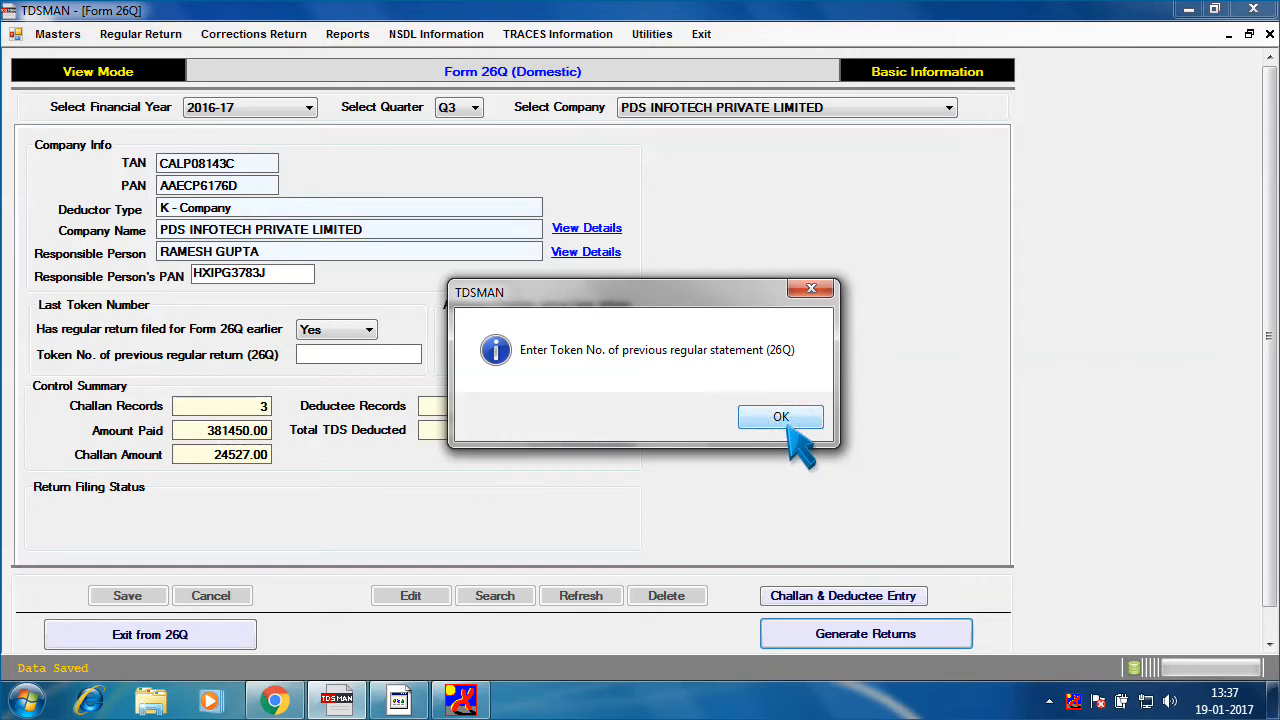
{"action": "left_click", "coordinate": [780, 418]}
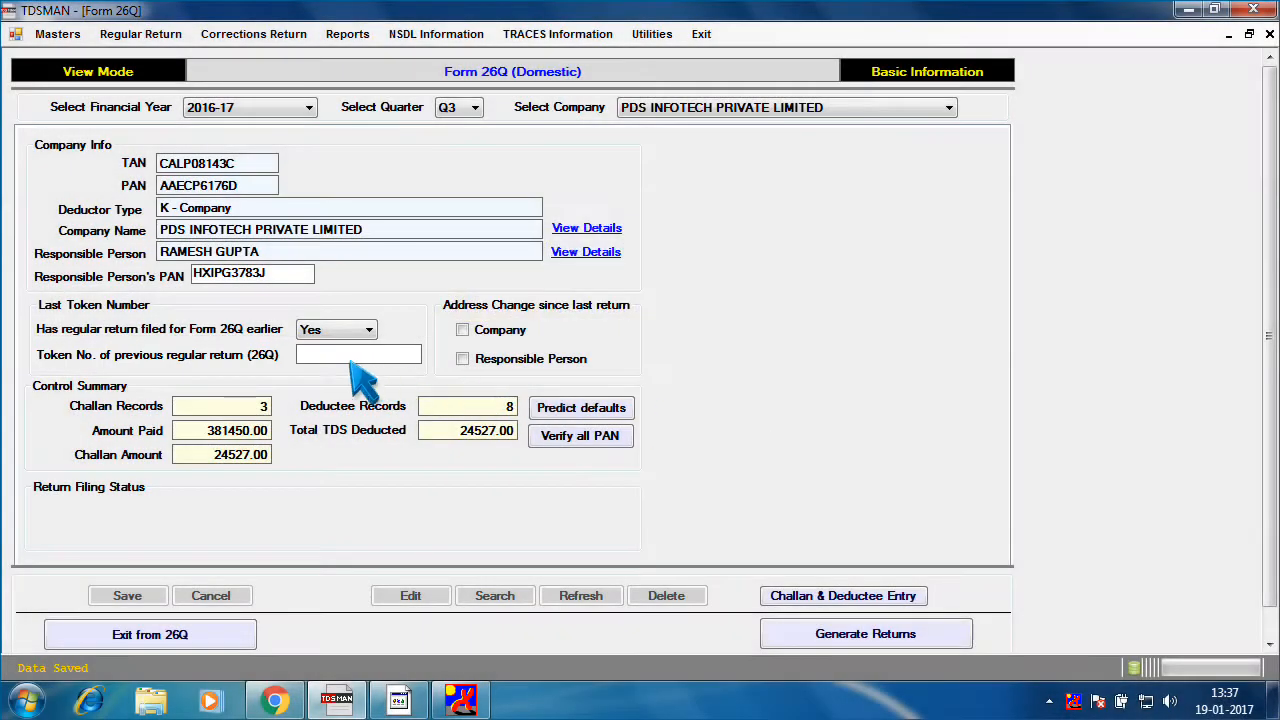
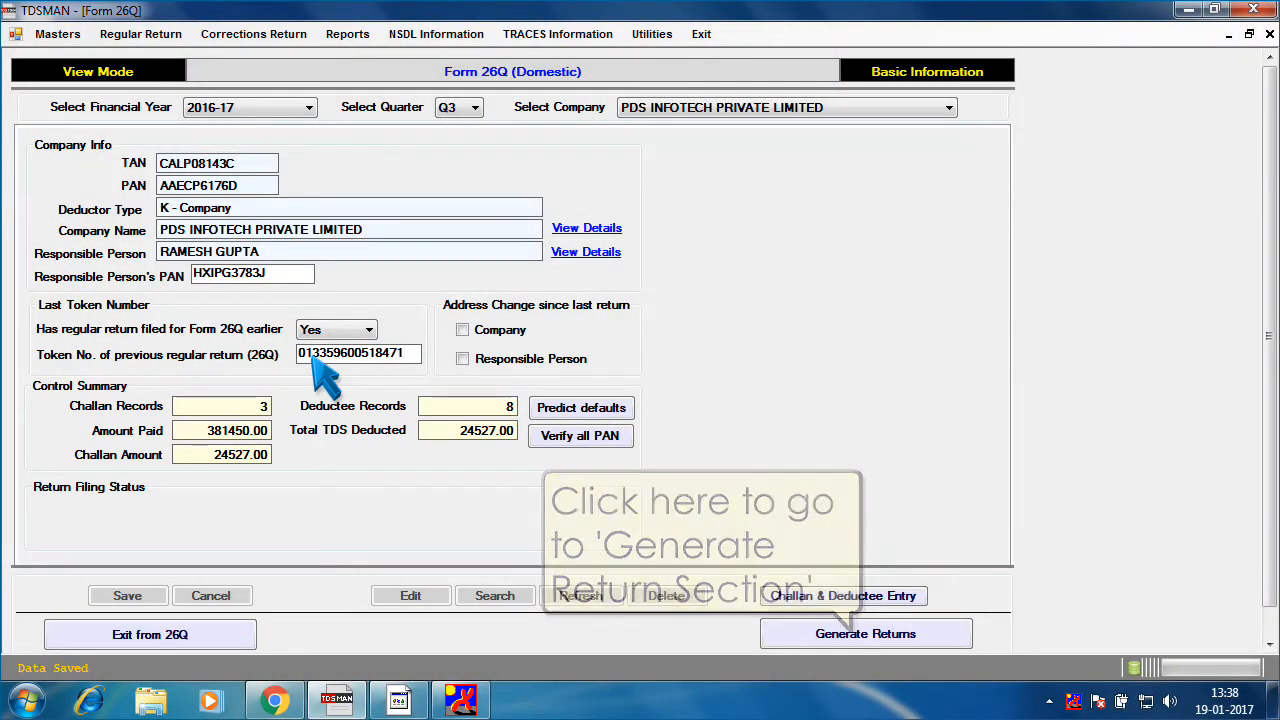
{"action": "left_click", "coordinate": [864, 632]}
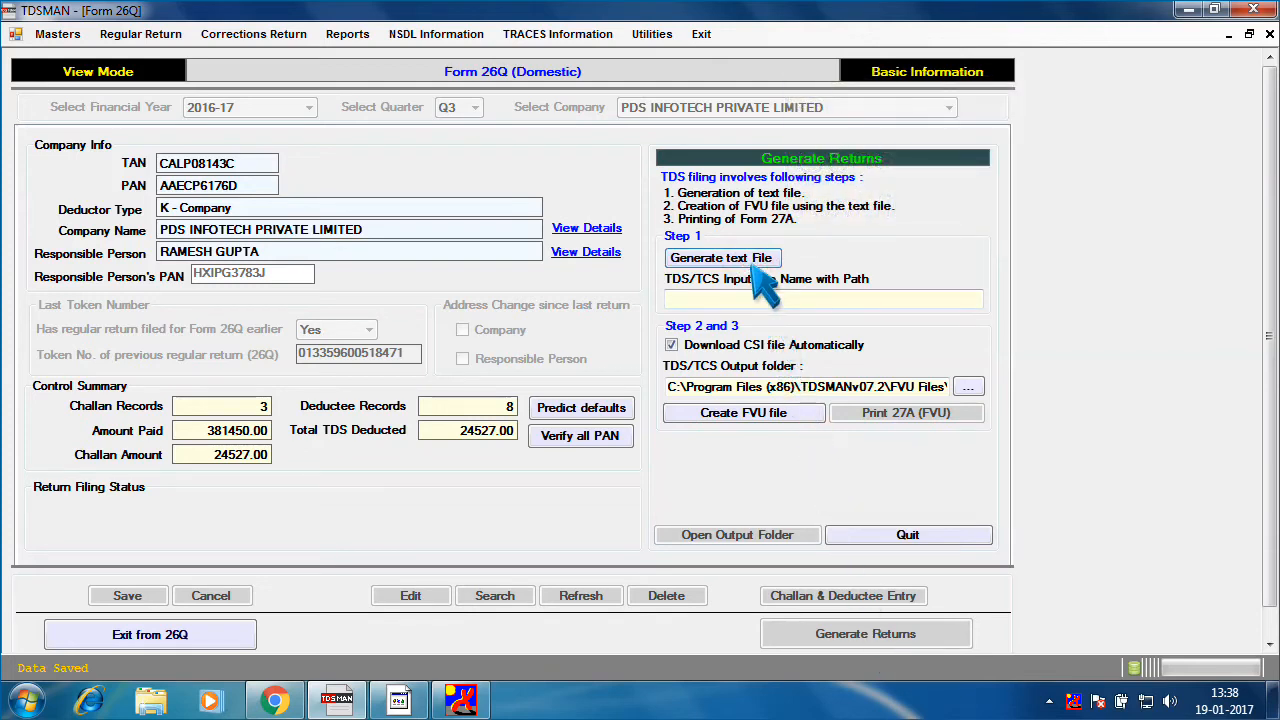
Generate the return text file and create the FVU file with captcha KCT4L.
{"action": "left_click", "coordinate": [720, 258]}
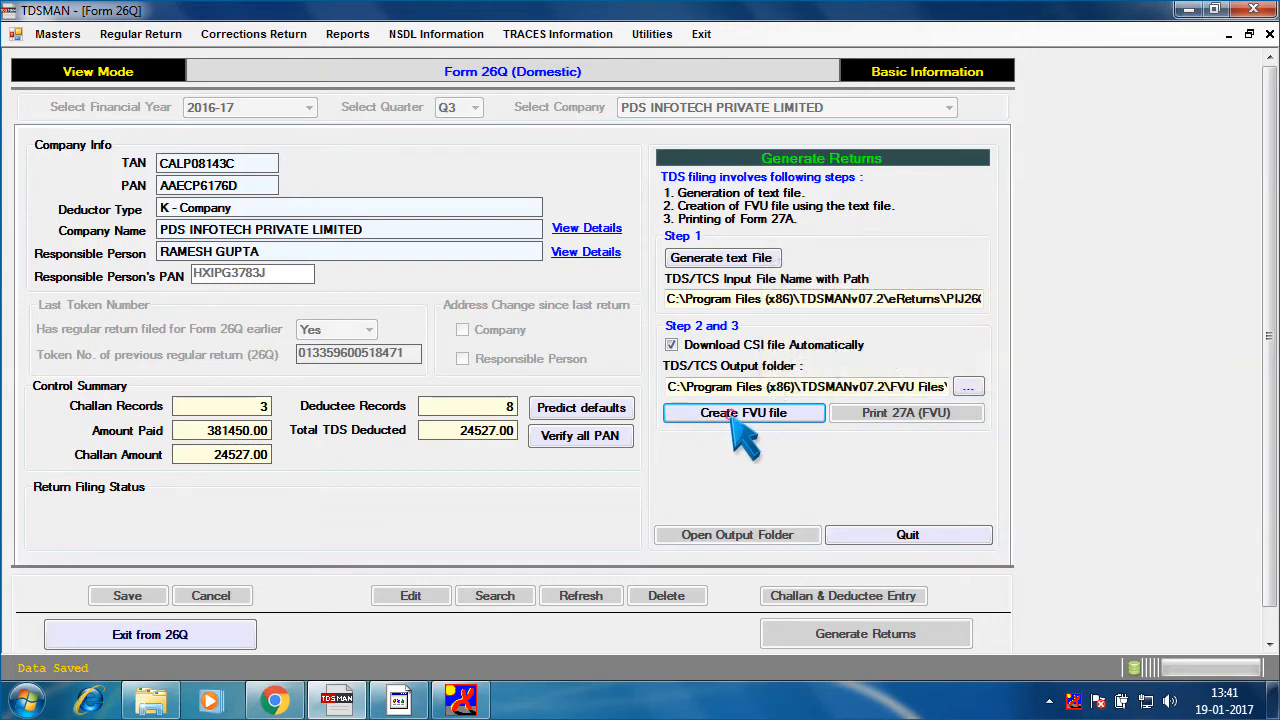
{"action": "left_click", "coordinate": [744, 412]}
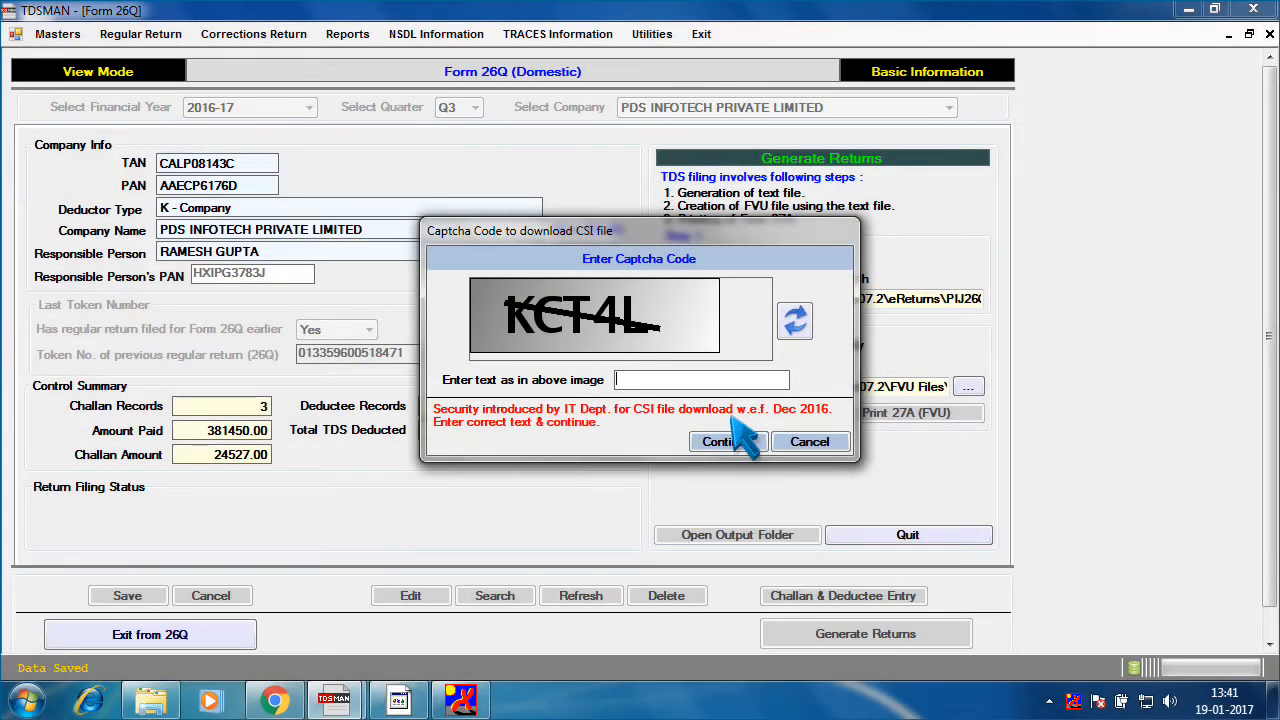
{"action": "type", "text": "KCT4L"}
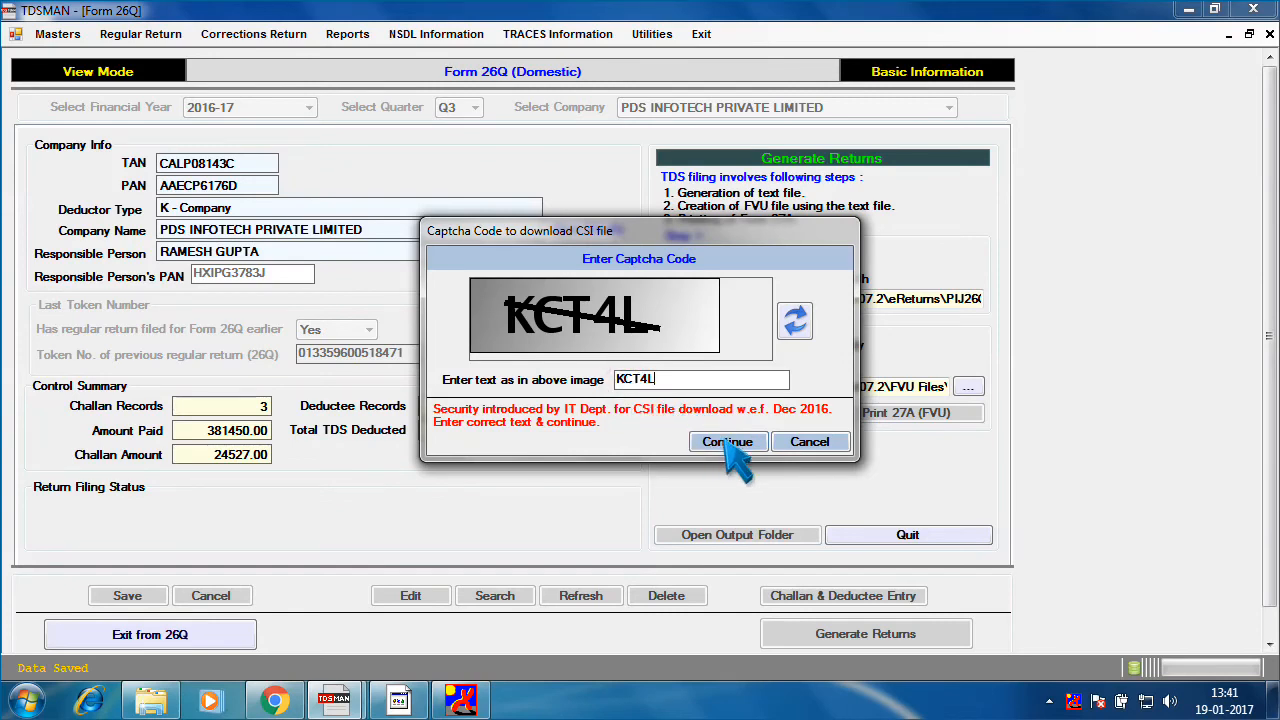
{"action": "left_click", "coordinate": [728, 442]}
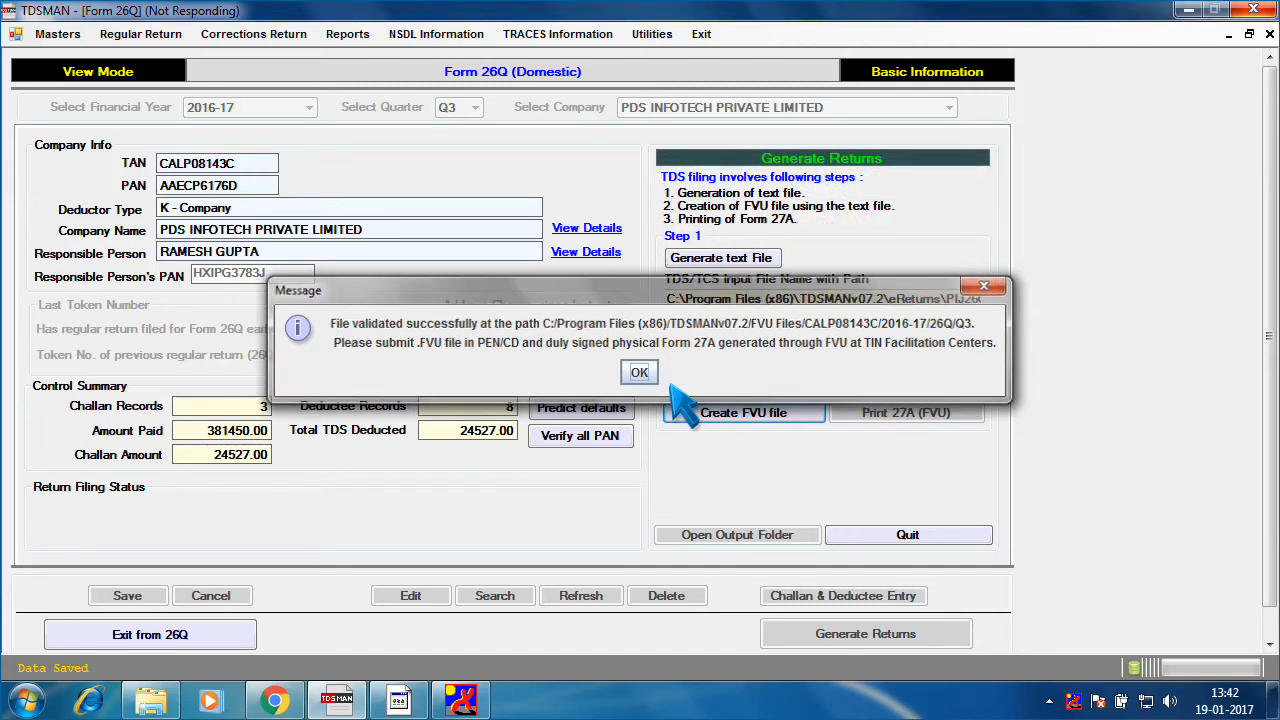
Acknowledge the validation message so the Q3 output folder with Form 27A and FVU file shows.
{"action": "left_click", "coordinate": [640, 372]}
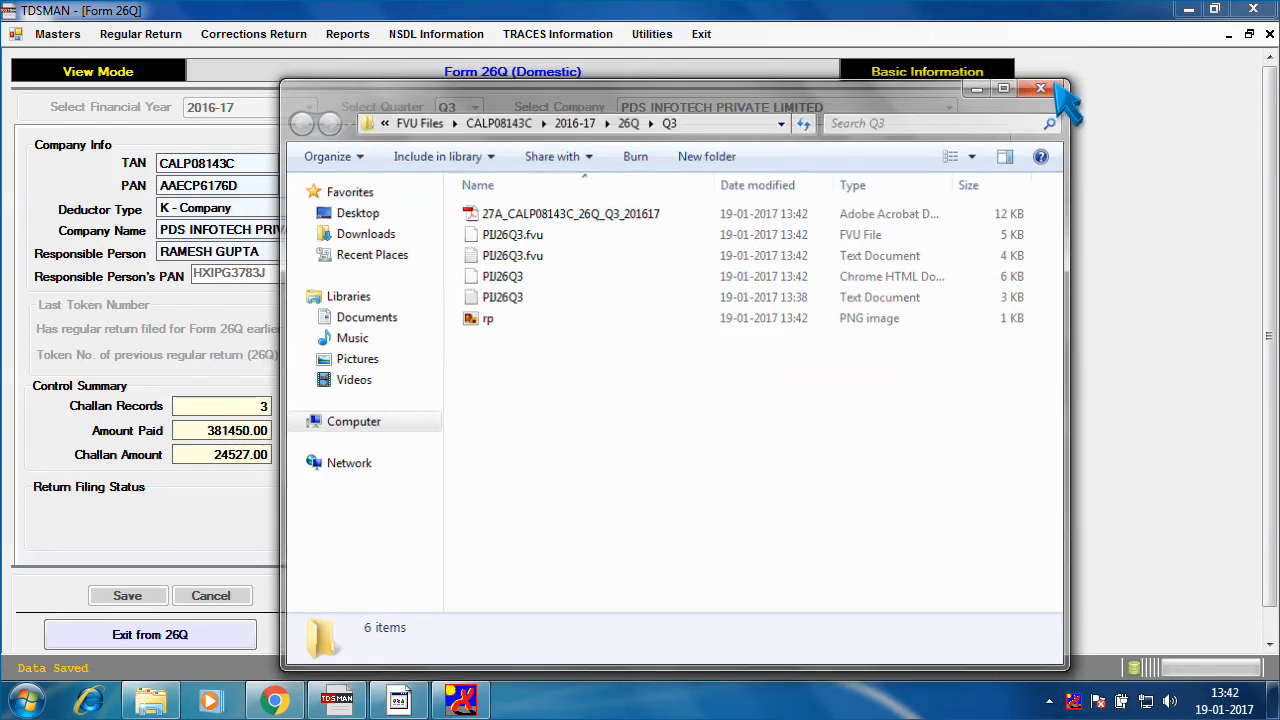
Close the output folder and exit Form 26Q to the home screen.
{"action": "left_click", "coordinate": [1040, 88]}
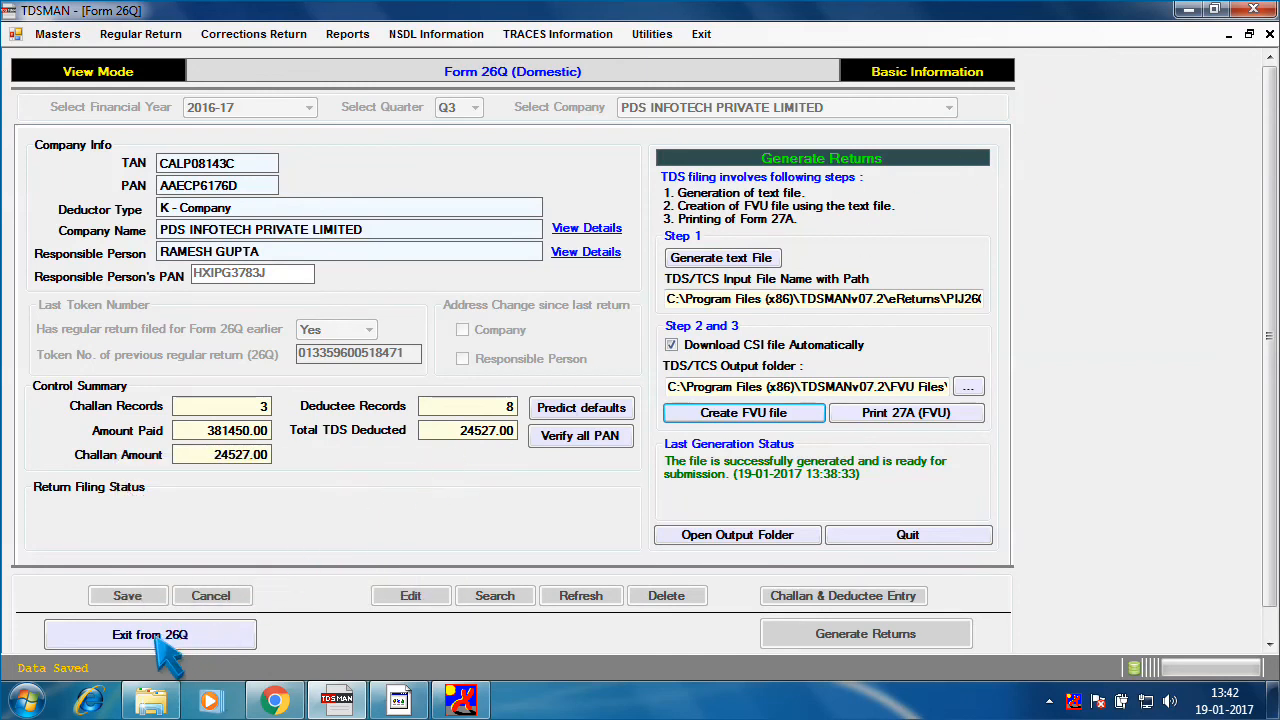
{"action": "left_click", "coordinate": [148, 634]}
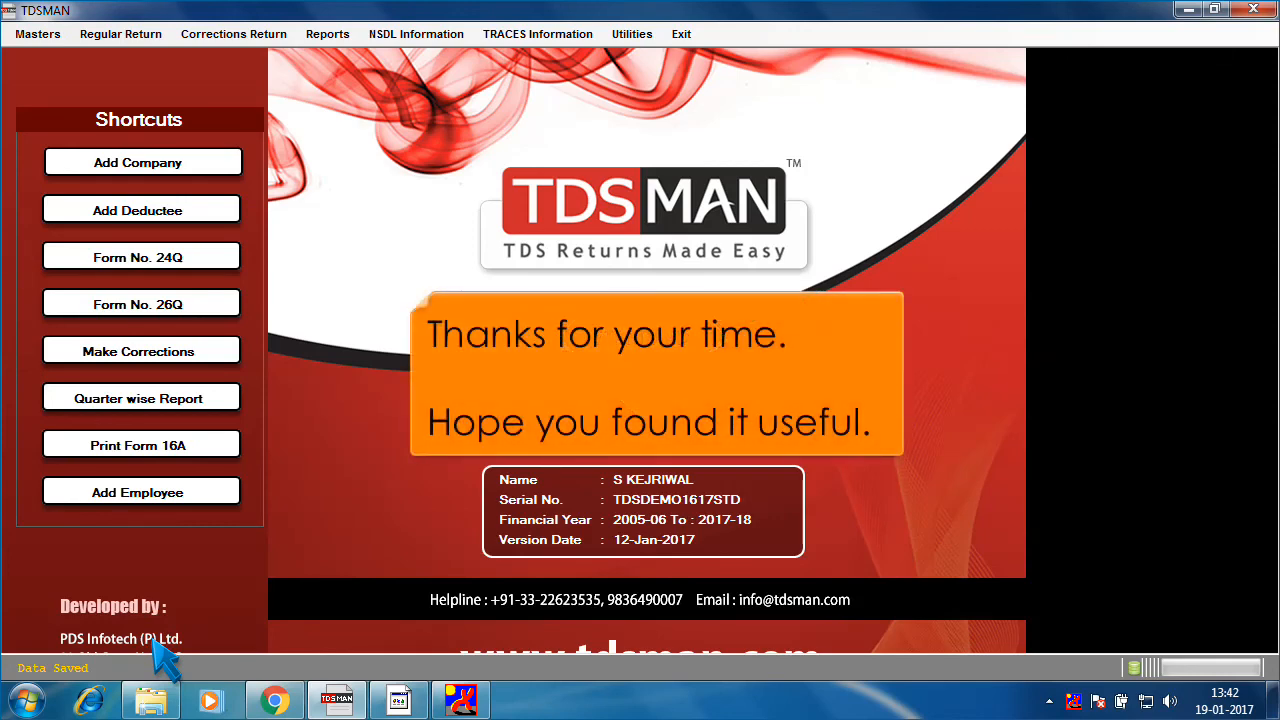